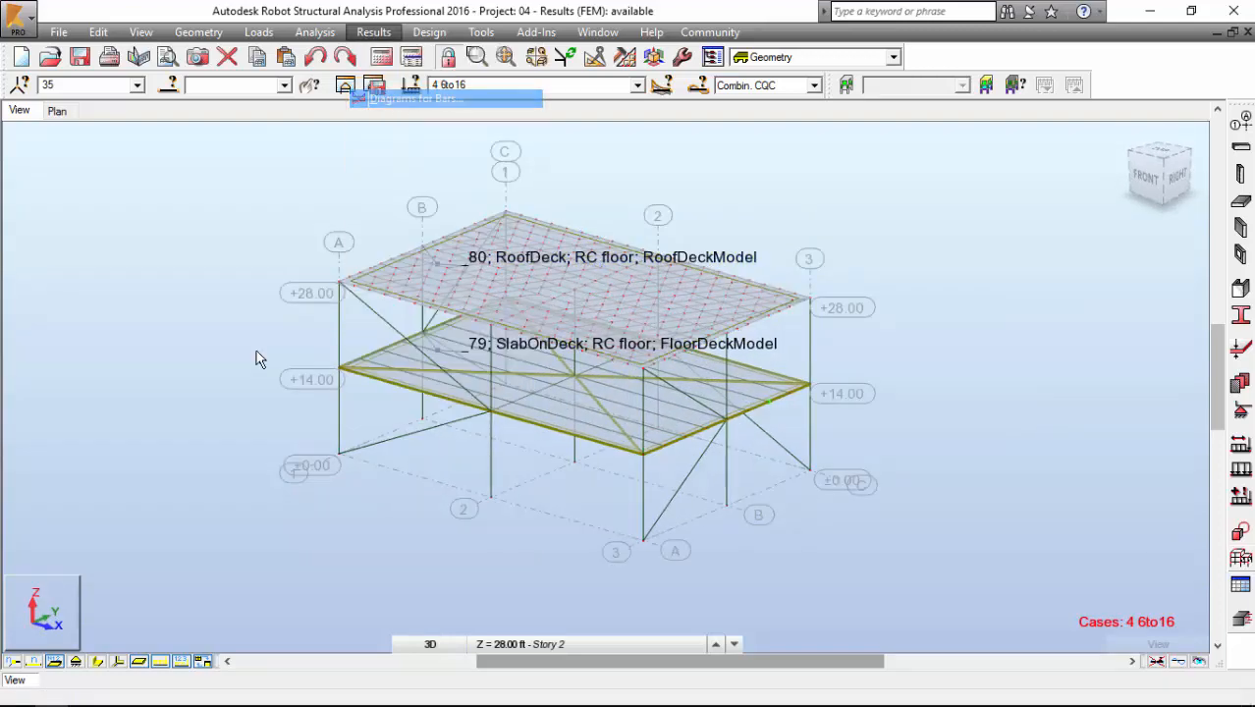
# Step: Draw the normalized deformation diagram for cases 4to16, peaking at 1.1469 in
pyautogui.click(374, 84)
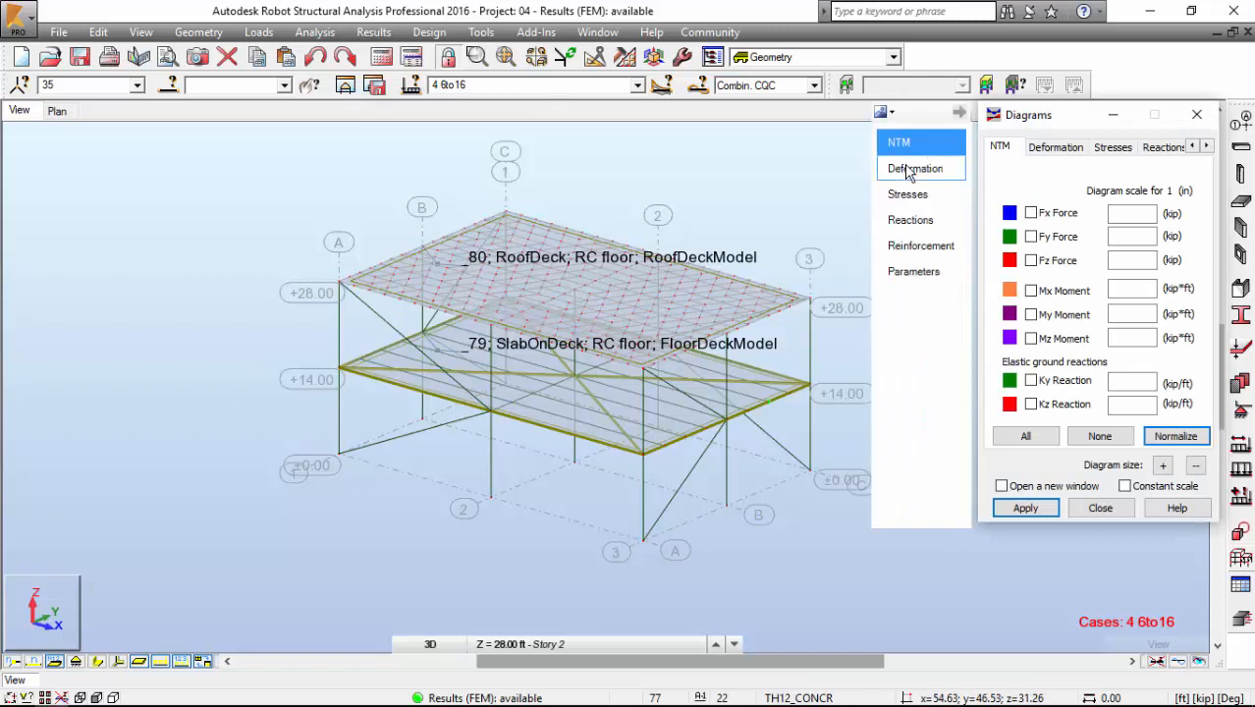
pyautogui.click(914, 168)
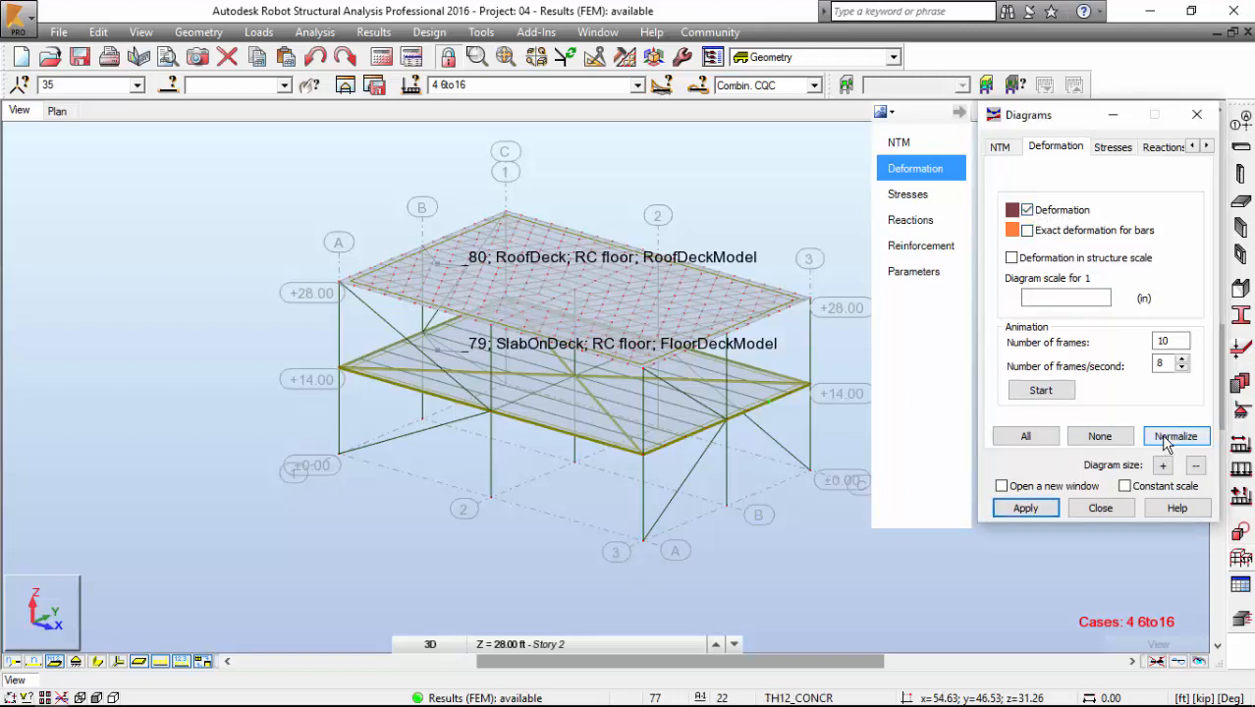
pyautogui.click(1176, 436)
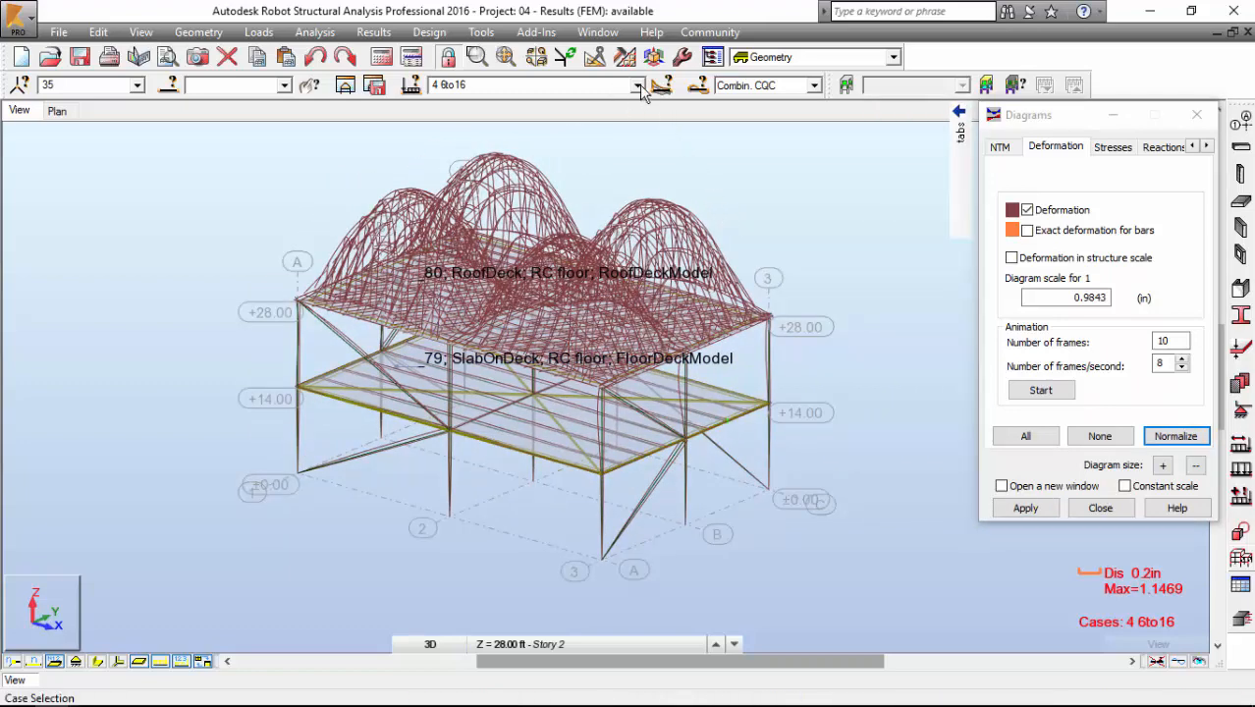
# Step: Step through normalized mode shapes 1–3 of Modal case 6, then generate the calculation note
pyautogui.click(636, 85)
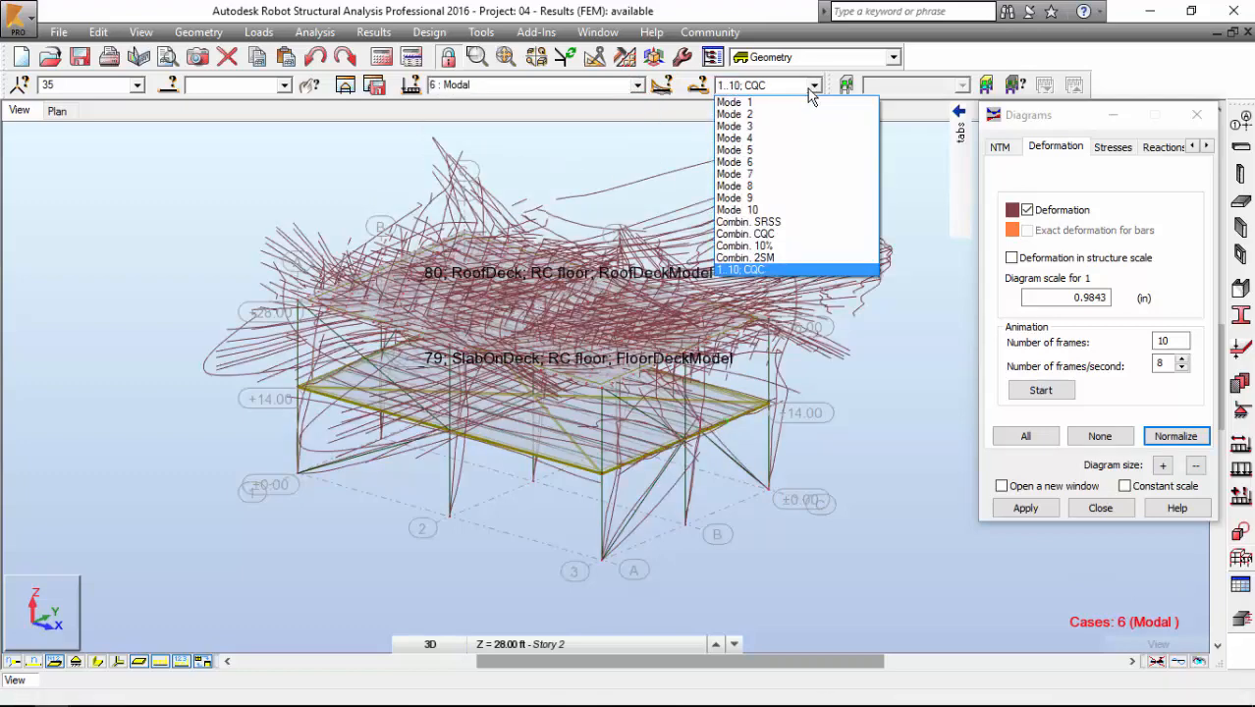
pyautogui.click(734, 102)
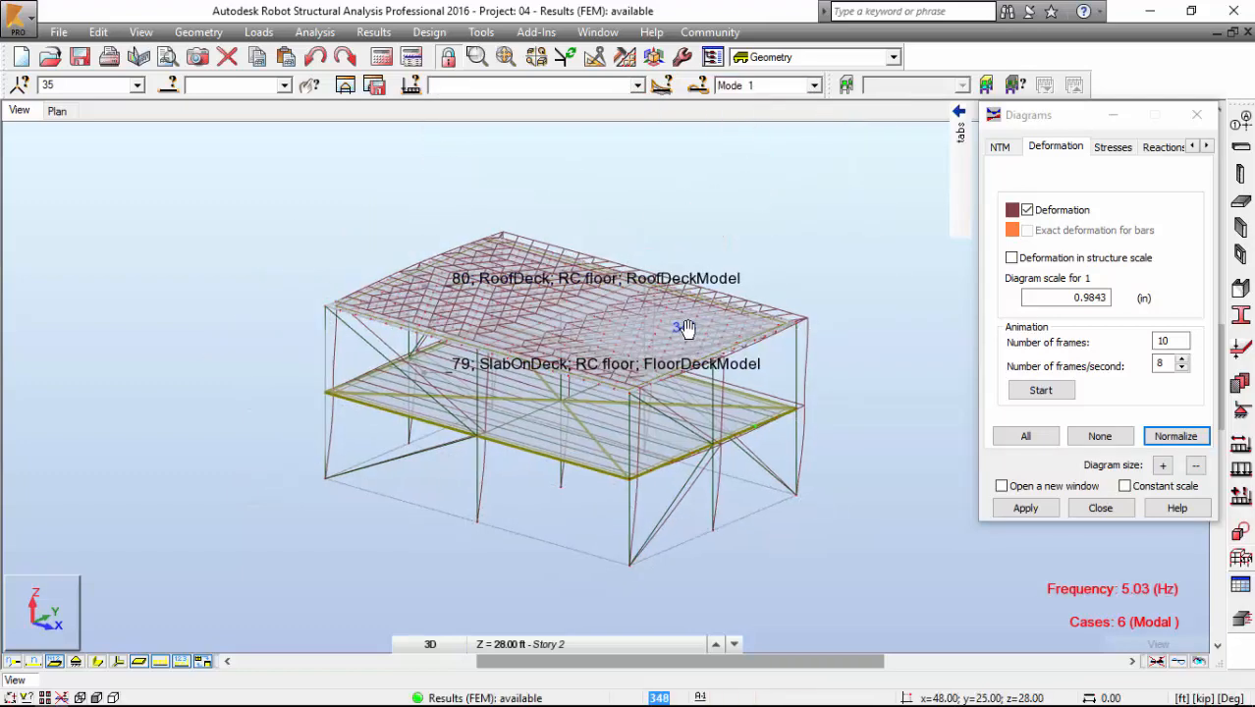
pyautogui.click(1175, 436)
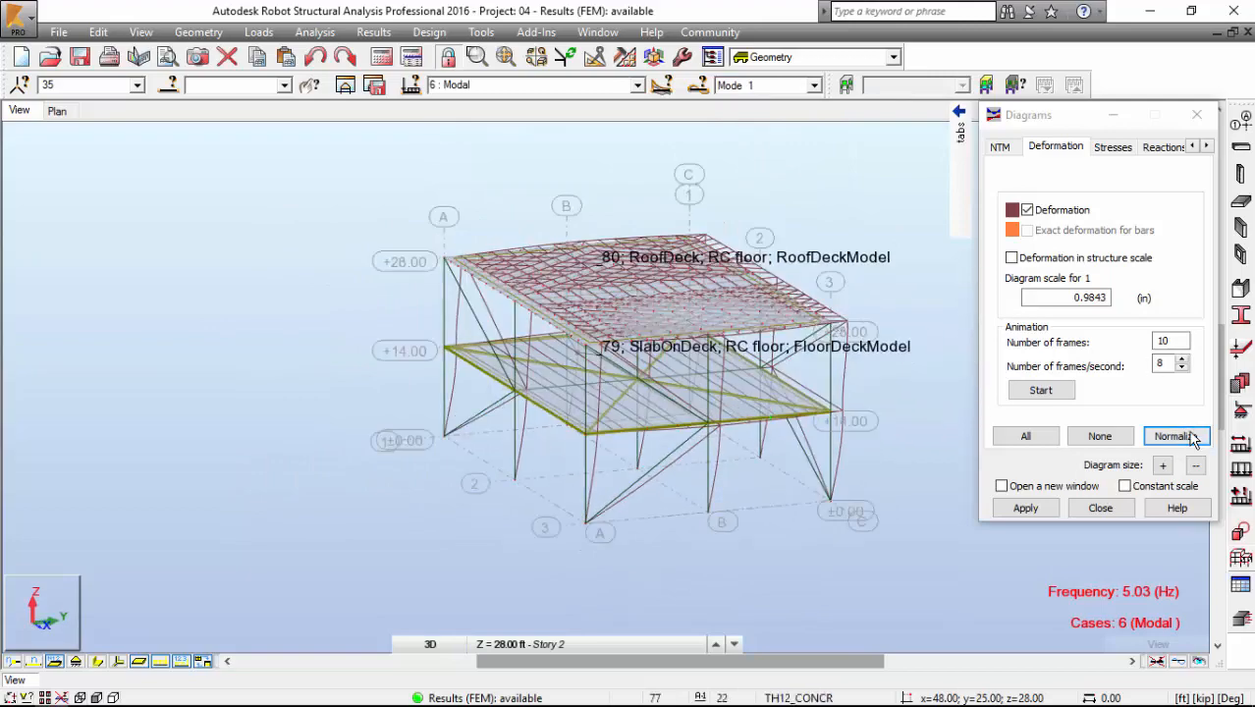
pyautogui.click(1175, 436)
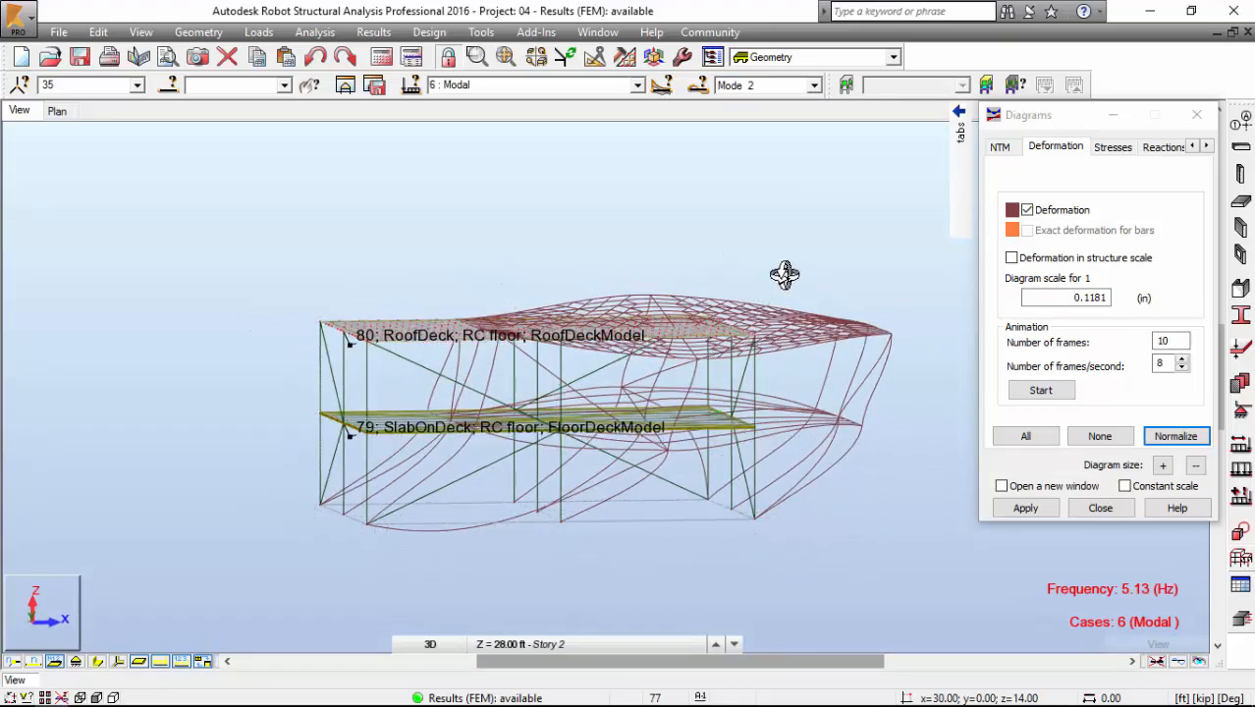
pyautogui.moveTo(784, 275); pyautogui.dragTo(653, 289)
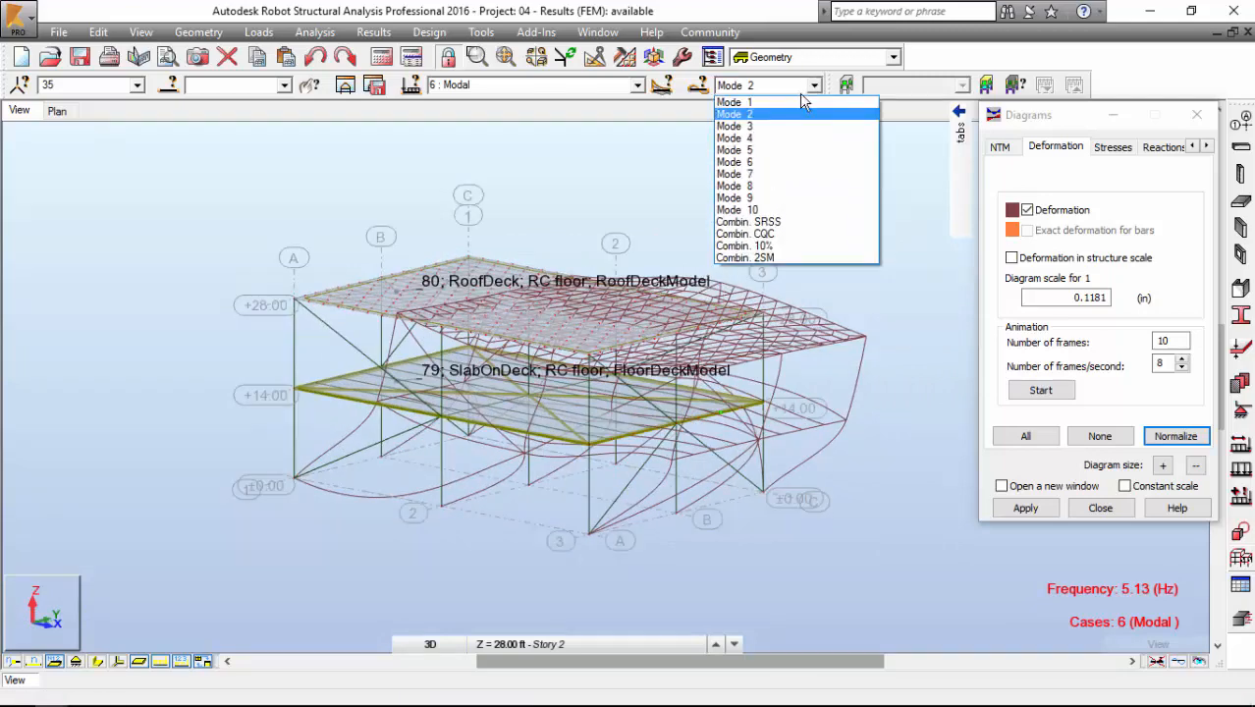
pyautogui.click(734, 126)
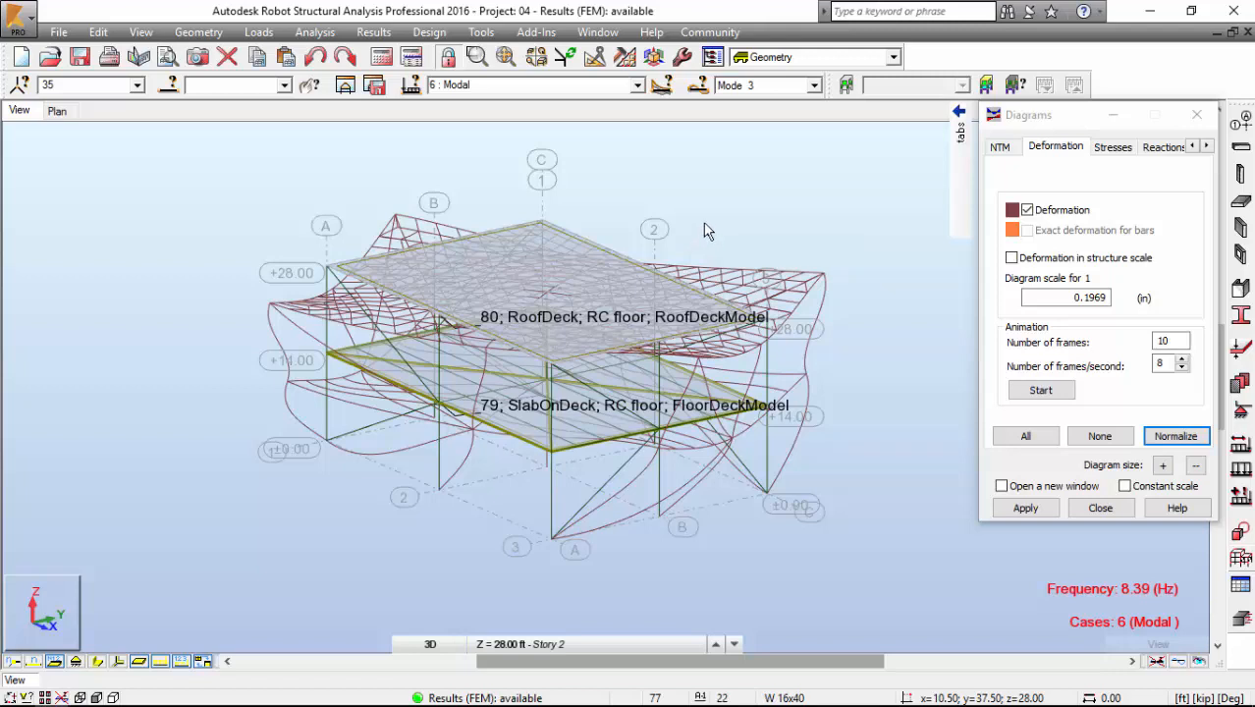
pyautogui.moveTo(705, 231)
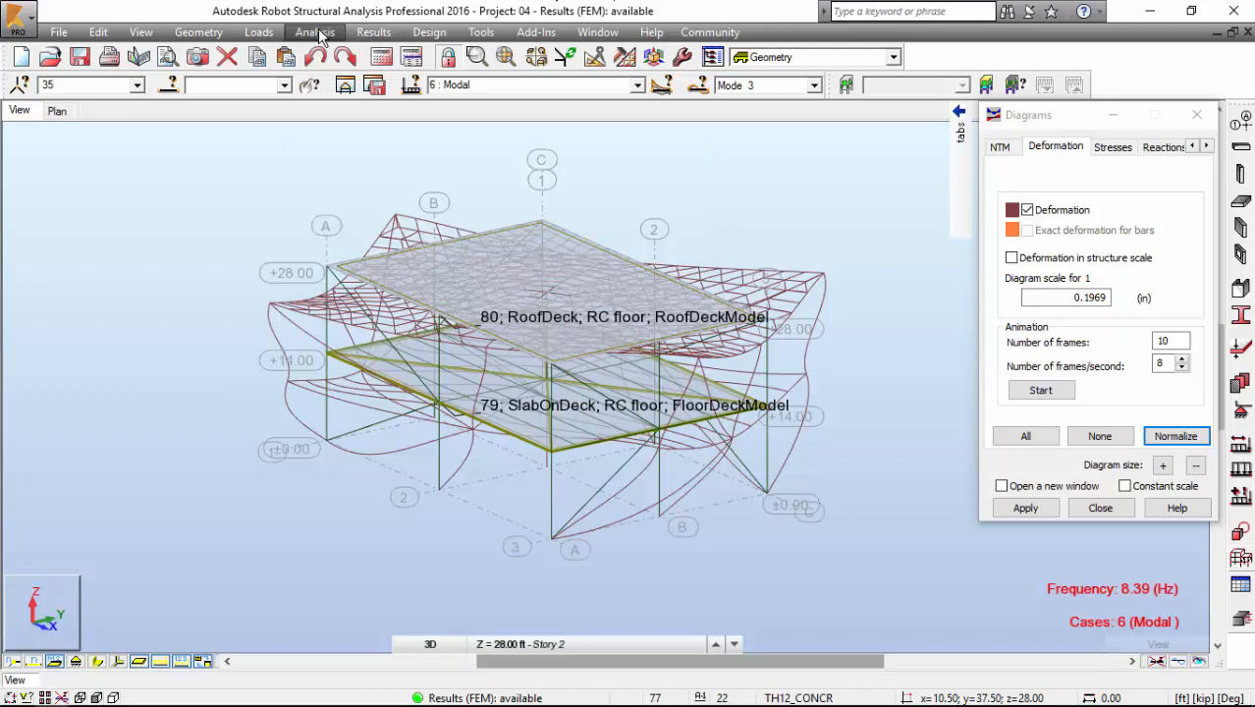
pyautogui.click(314, 32)
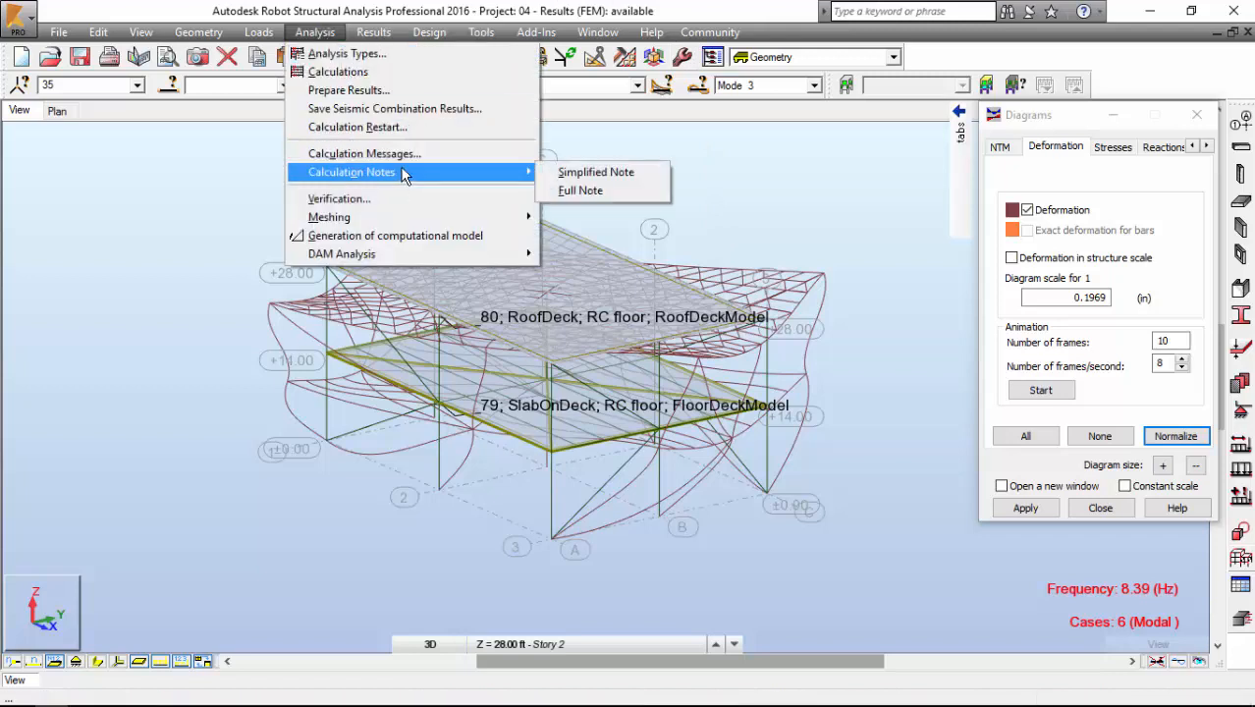
pyautogui.moveTo(595, 172)
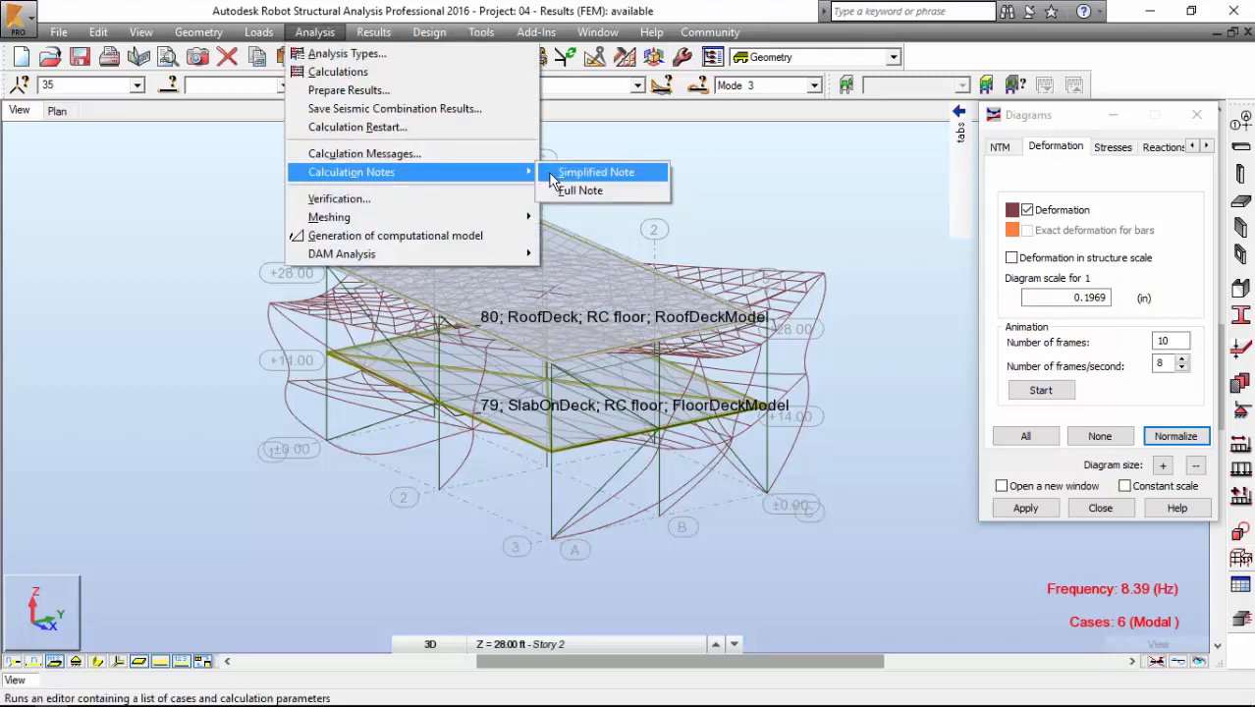
pyautogui.click(595, 172)
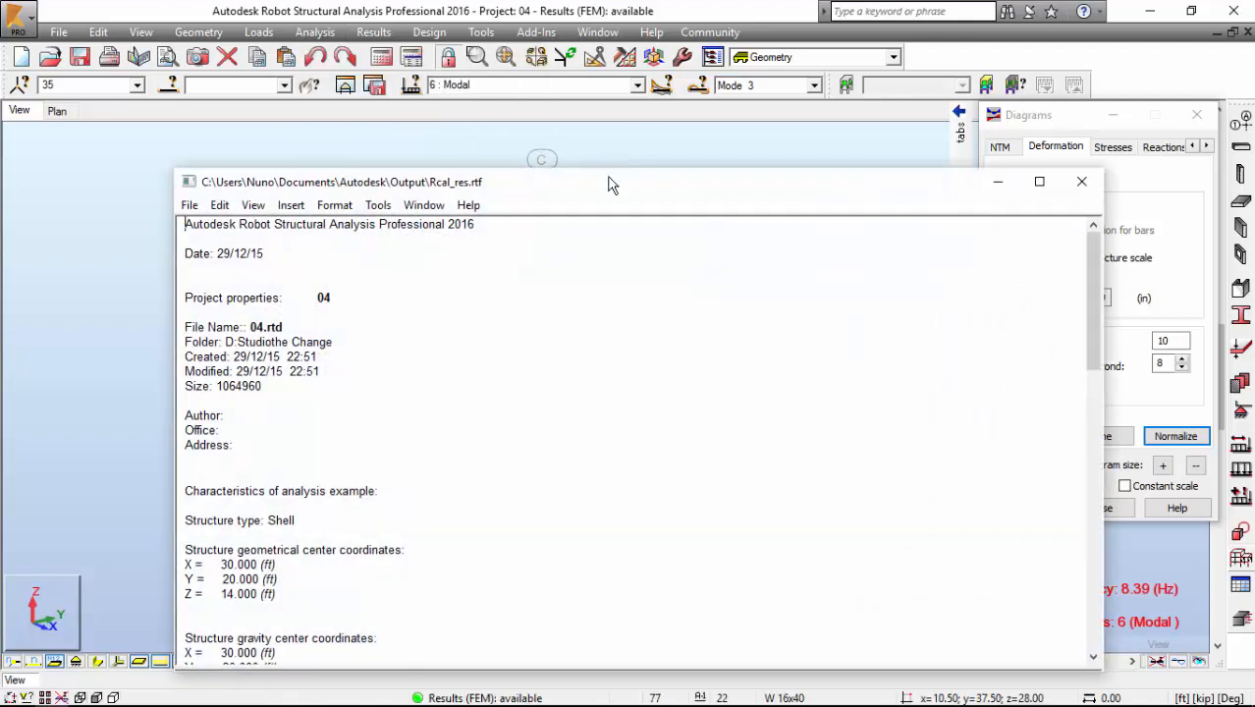
# Step: Maximize Rcal_res.rtf and scroll to Case 7 base shear and vertical seismic force distribution
pyautogui.click(1039, 181)
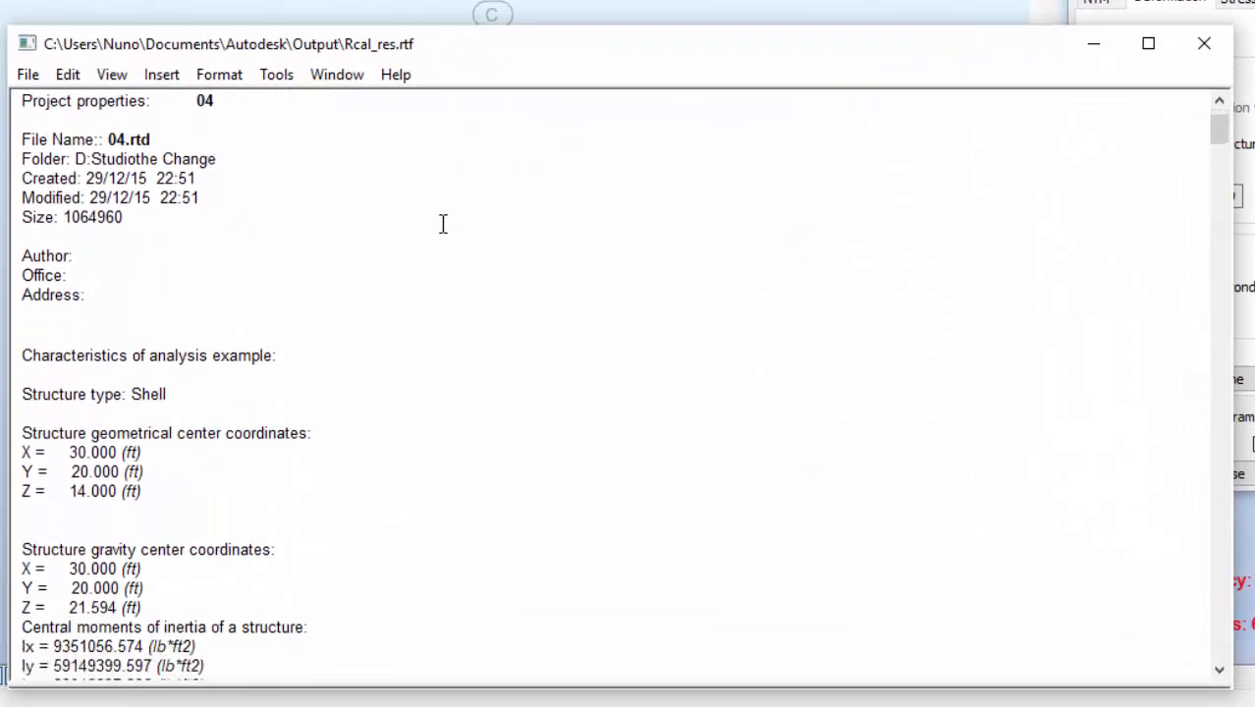
pyautogui.scroll(-3)
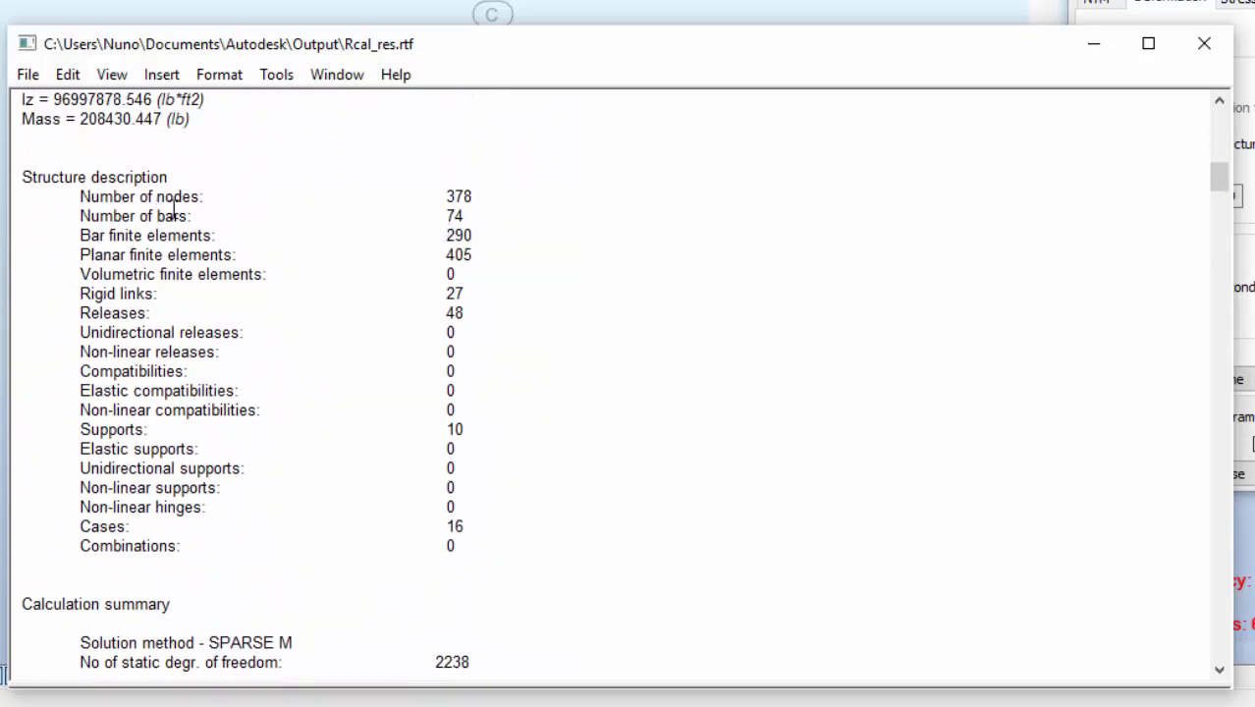
pyautogui.scroll(-3)
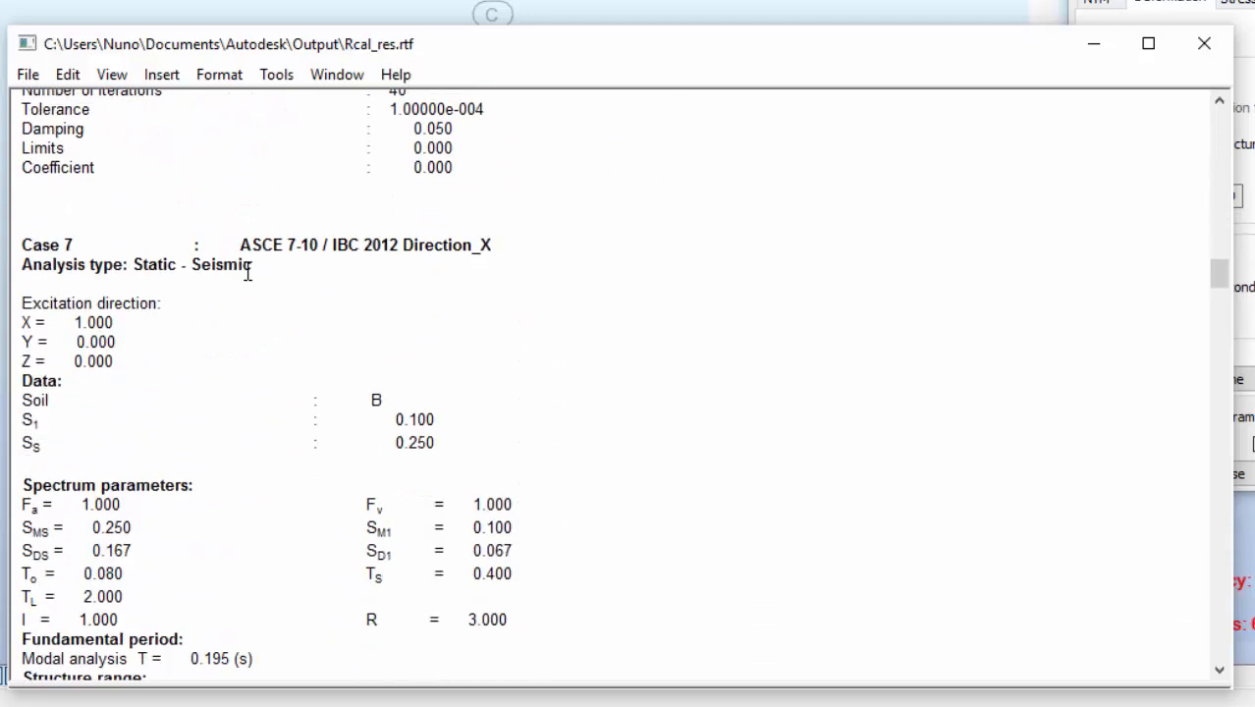
pyautogui.scroll(-3)
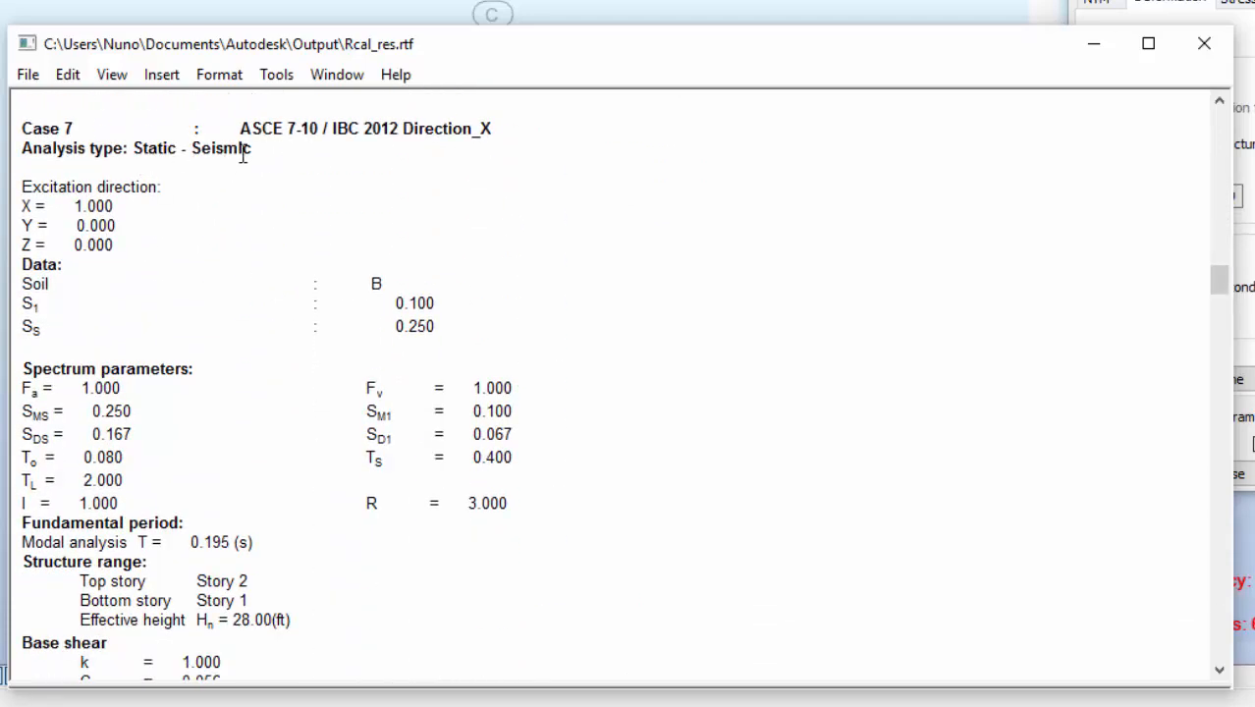
pyautogui.scroll(-3)
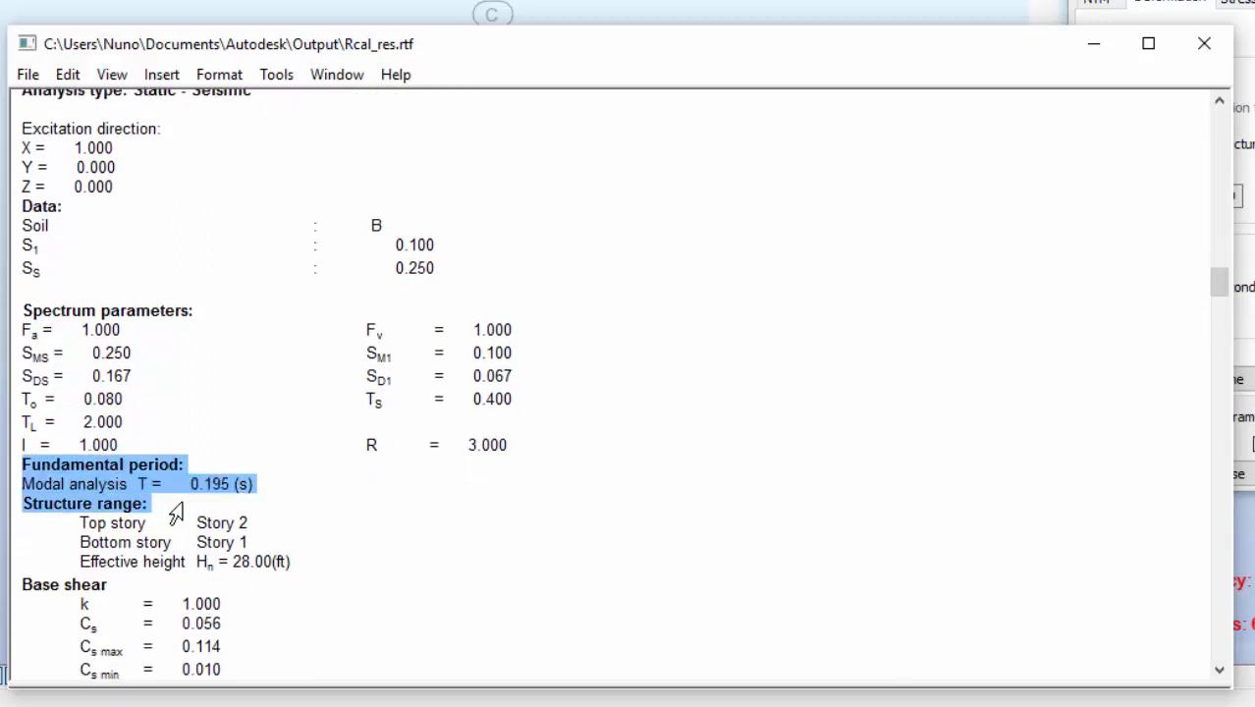
pyautogui.scroll(-3)
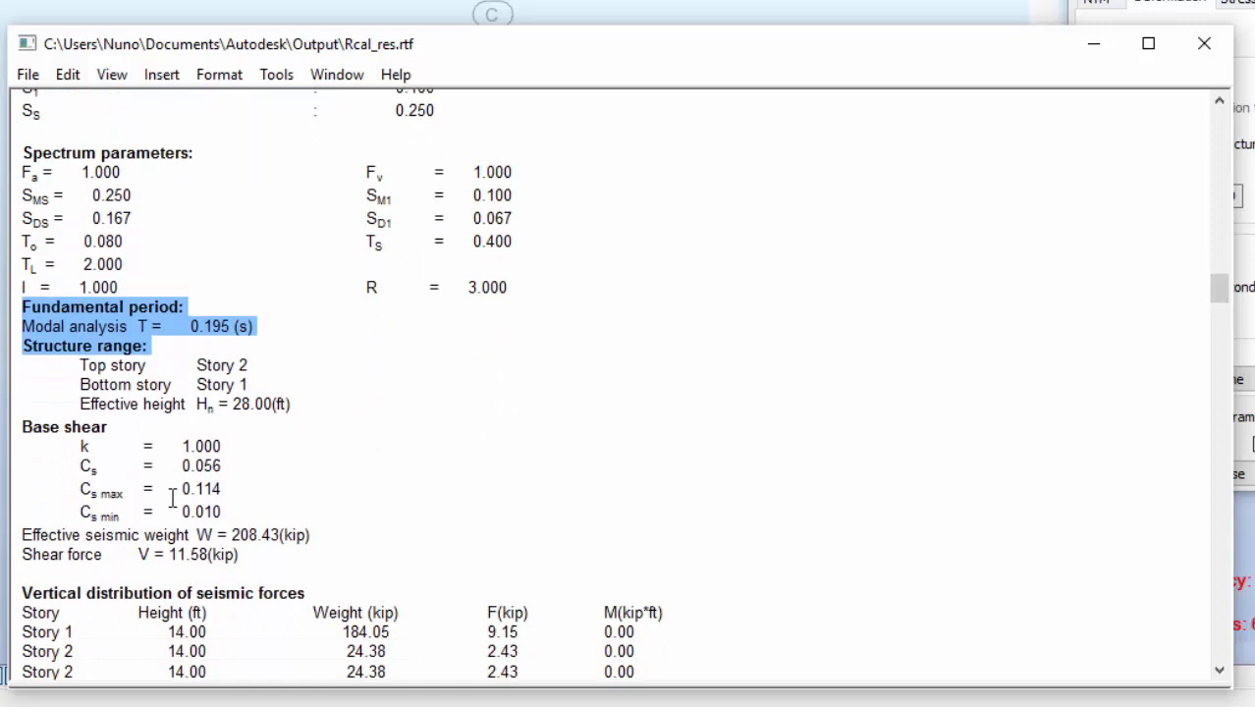
pyautogui.scroll(-3)
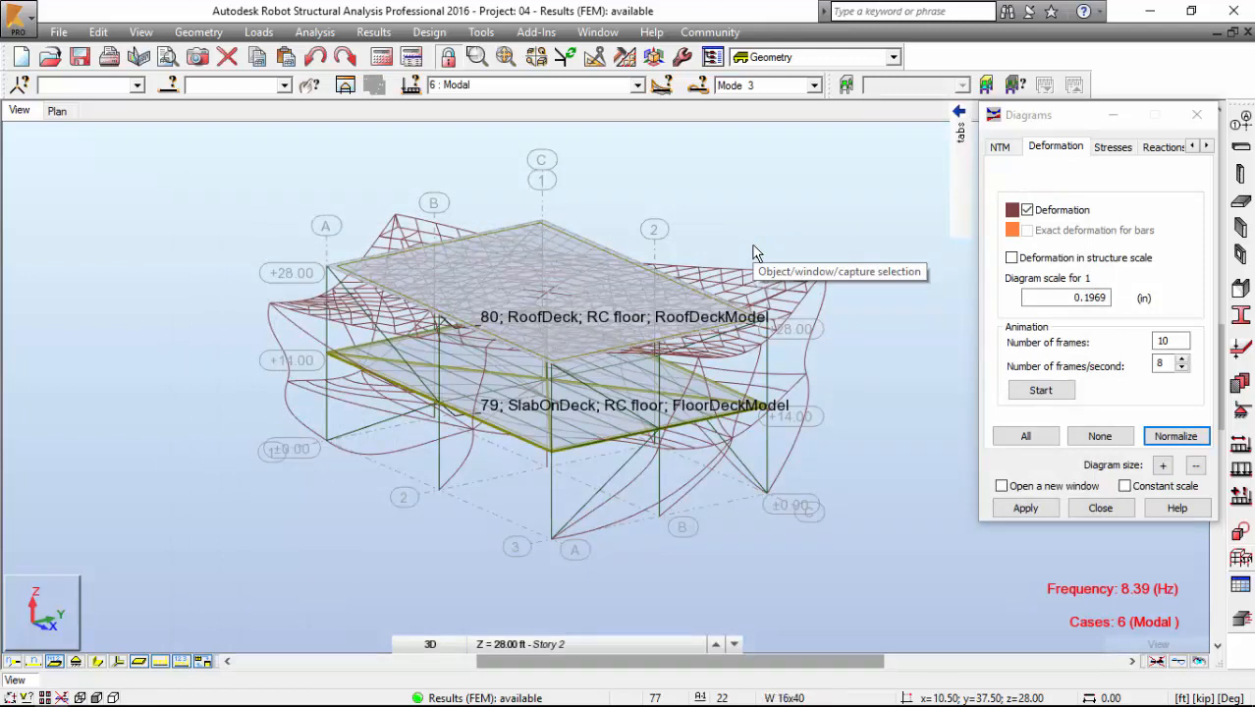
pyautogui.moveTo(756, 251)
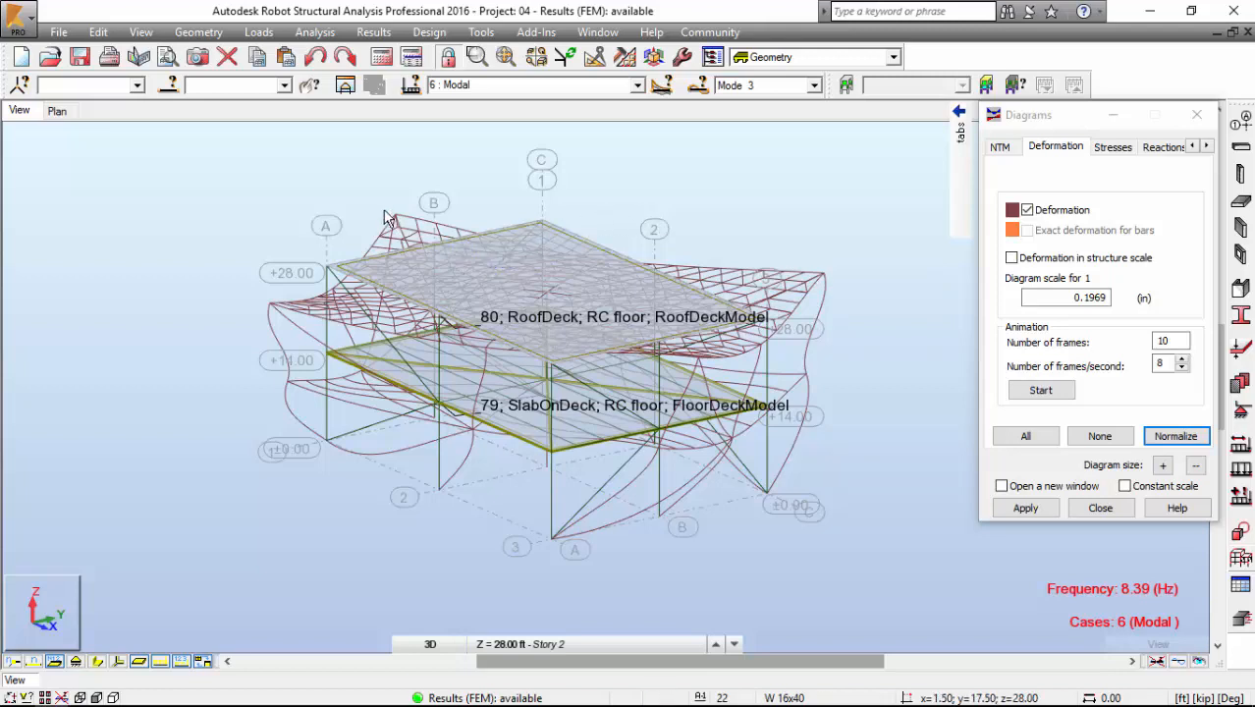
pyautogui.moveTo(369, 204)
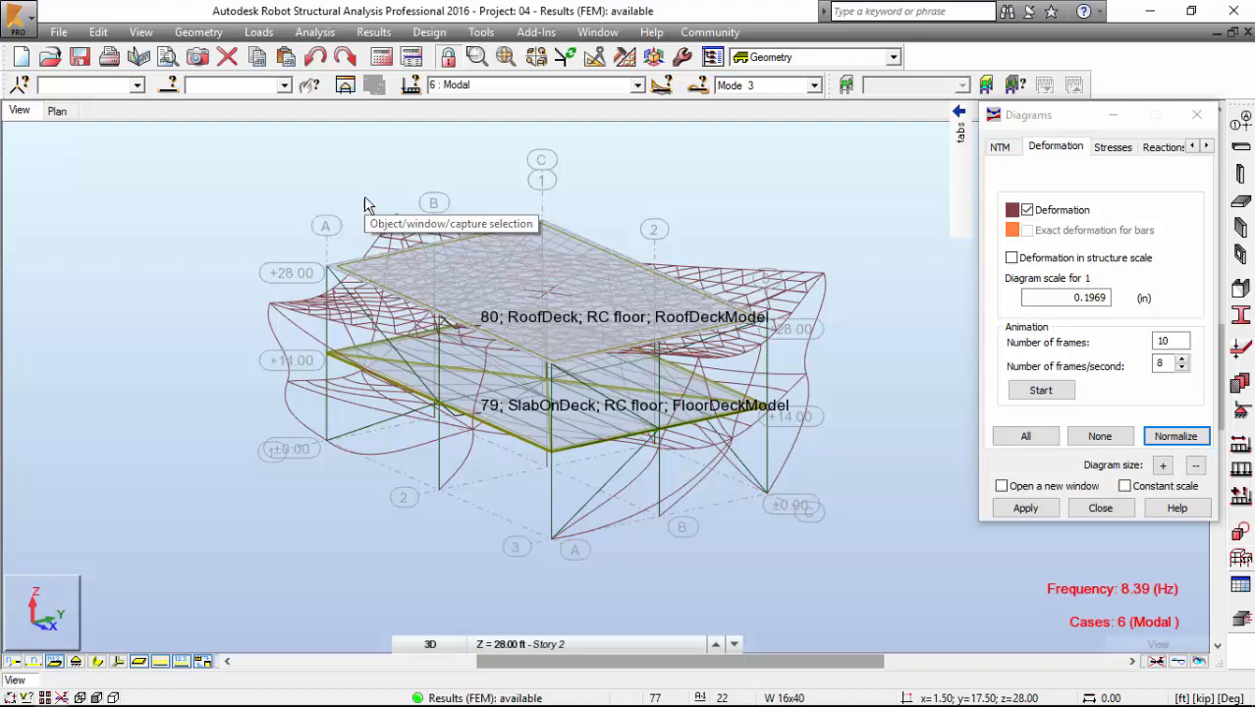
# Step: Turn off the mode 3 deformation diagram, leaving the undeformed frame with floor panels
pyautogui.click(1024, 507)
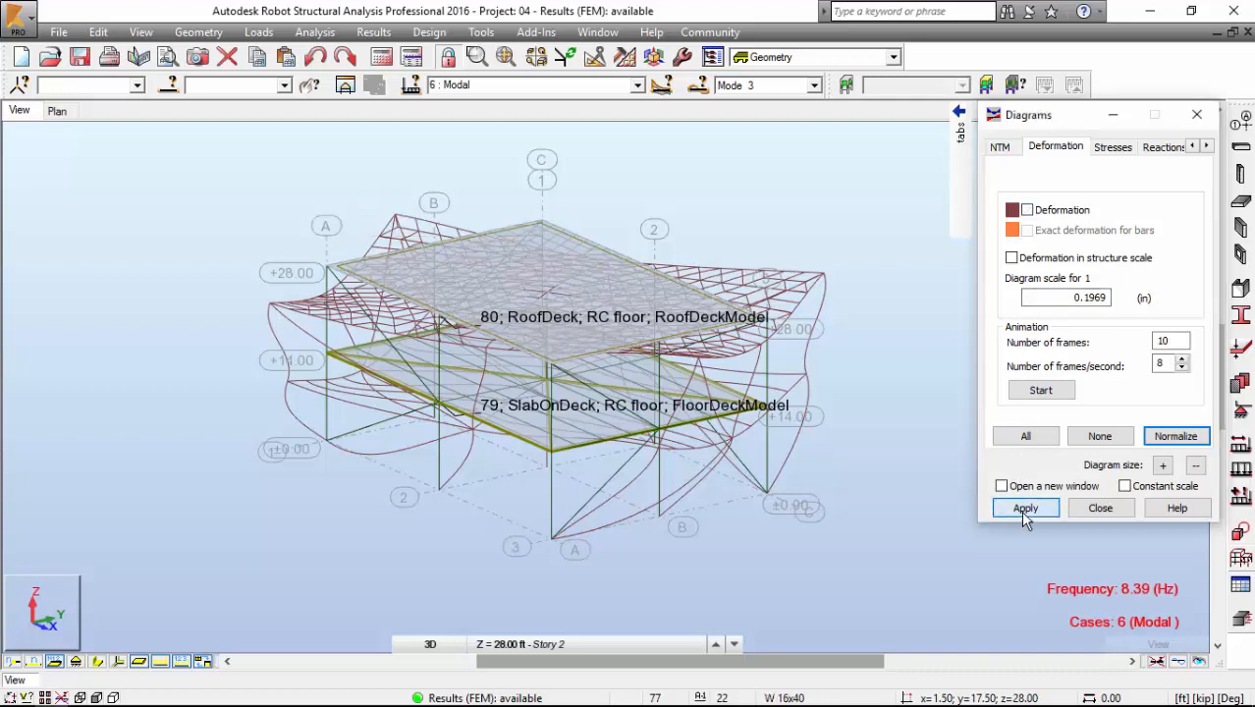
pyautogui.click(1025, 508)
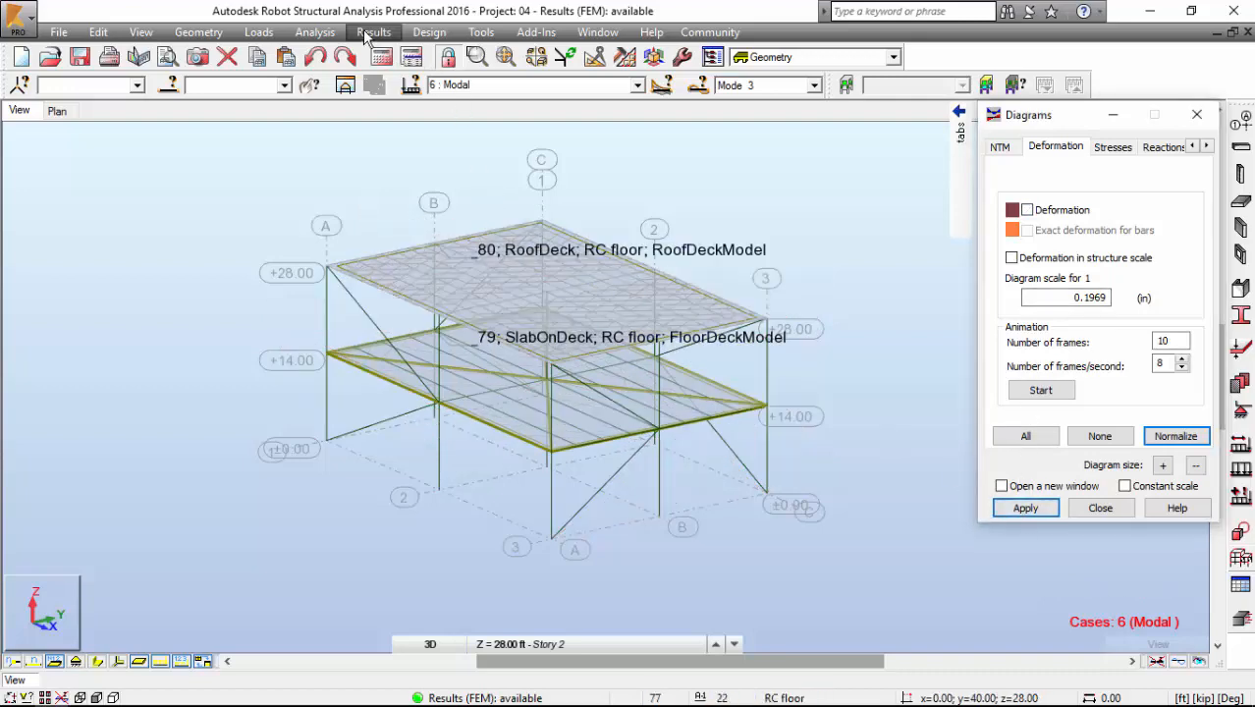
pyautogui.click(374, 32)
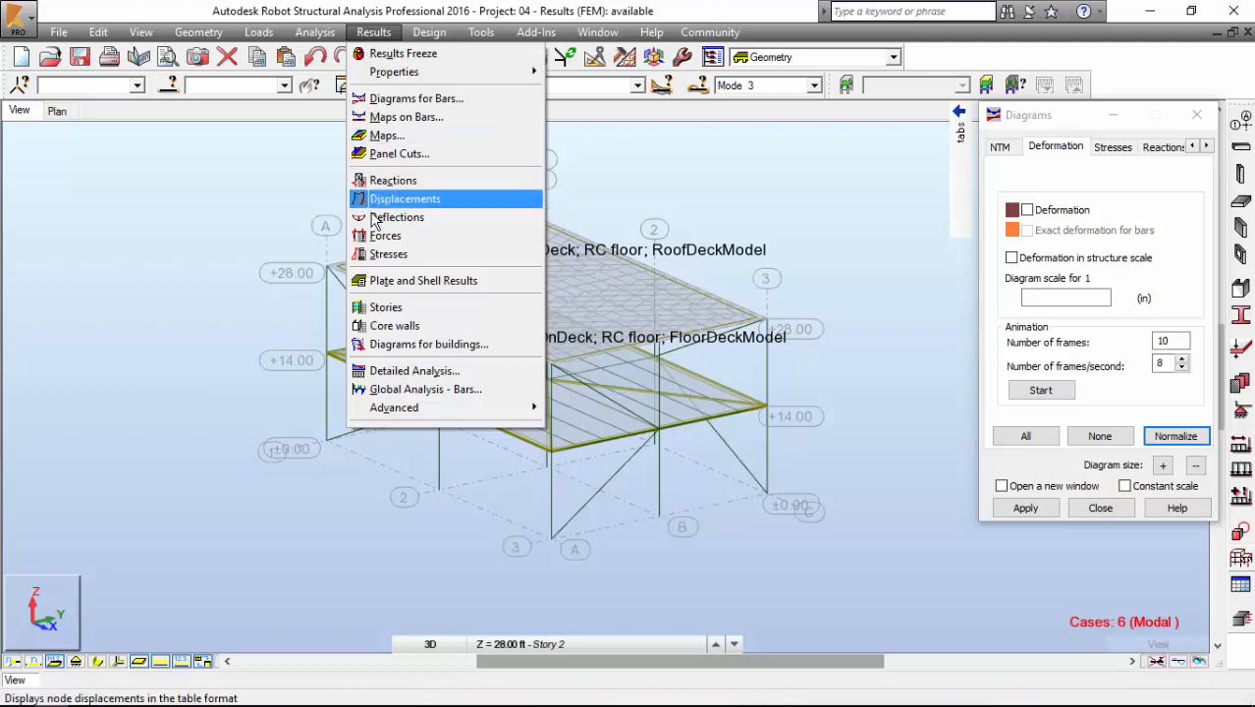
pyautogui.moveTo(429, 344)
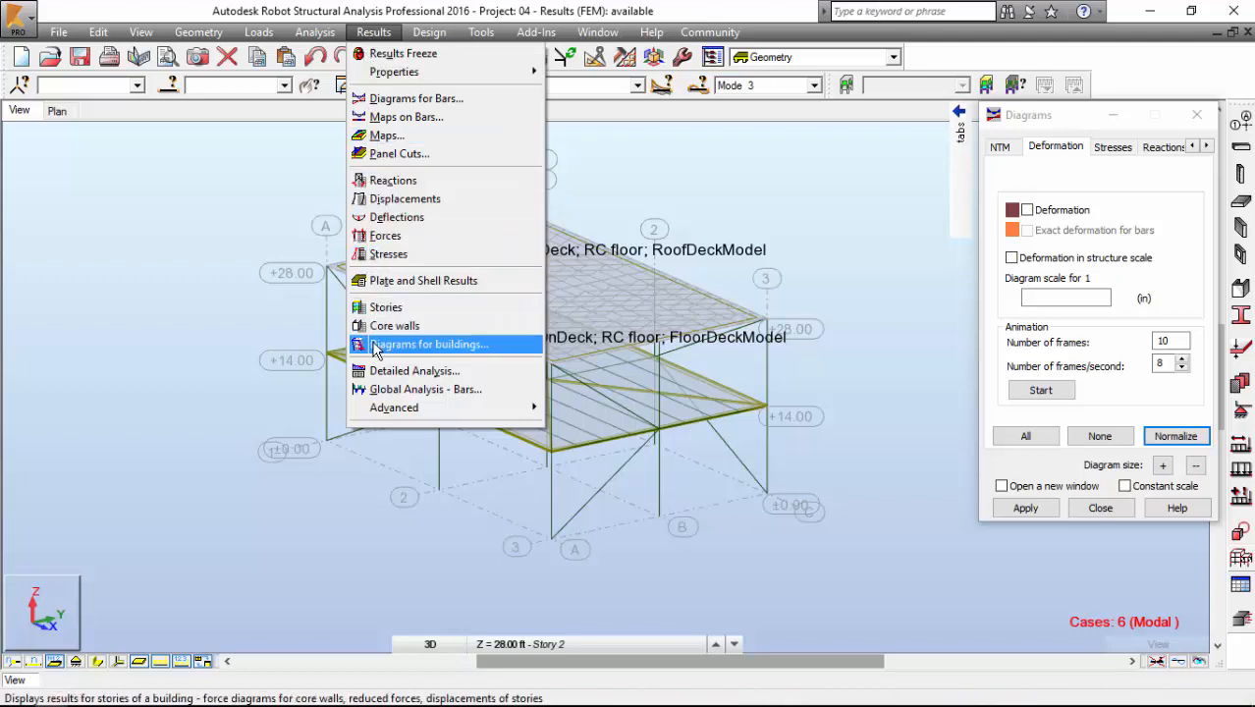
# Step: Show FX and story centre-of-gravity coordinates in building diagrams for case 7 Direction_X
pyautogui.click(428, 343)
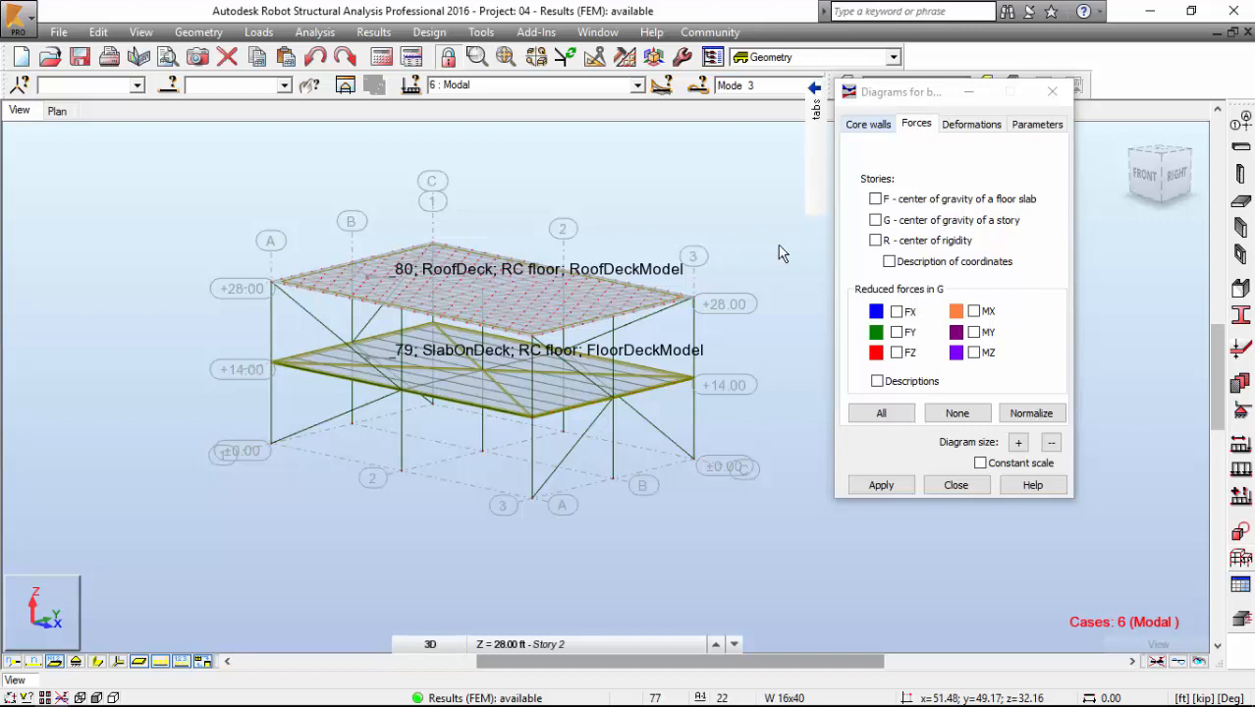
pyautogui.moveTo(808, 252)
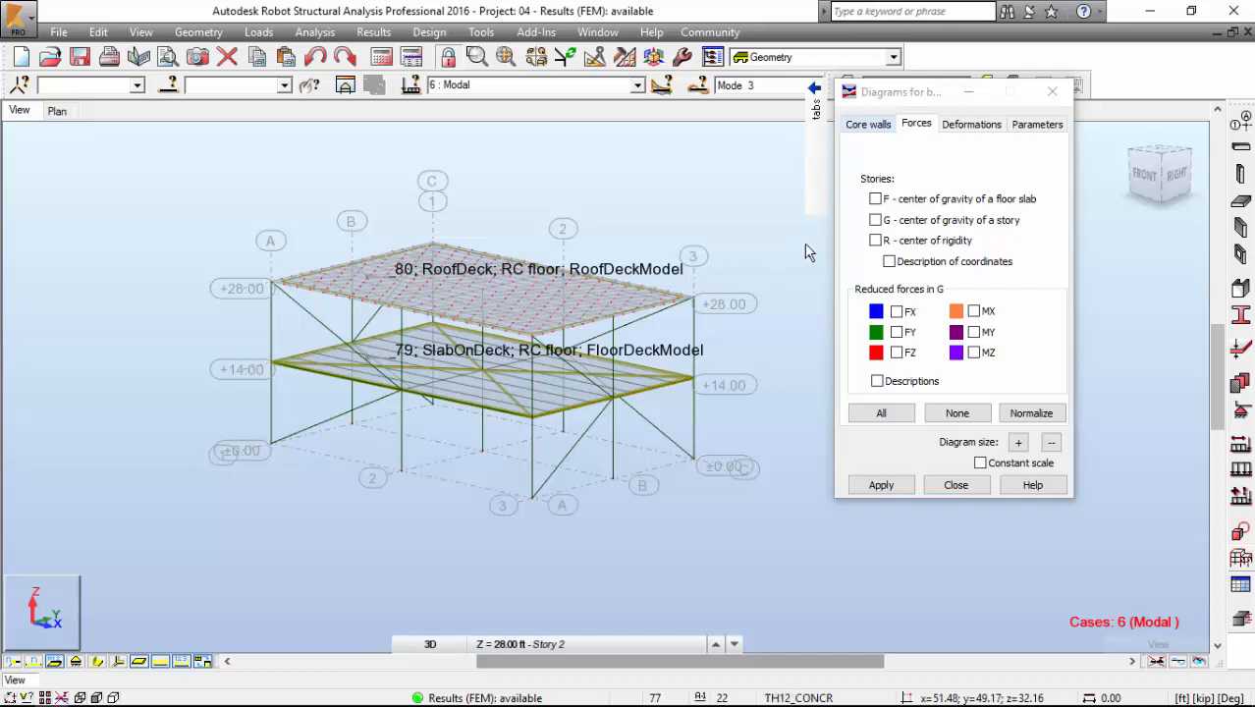
pyautogui.moveTo(807, 251)
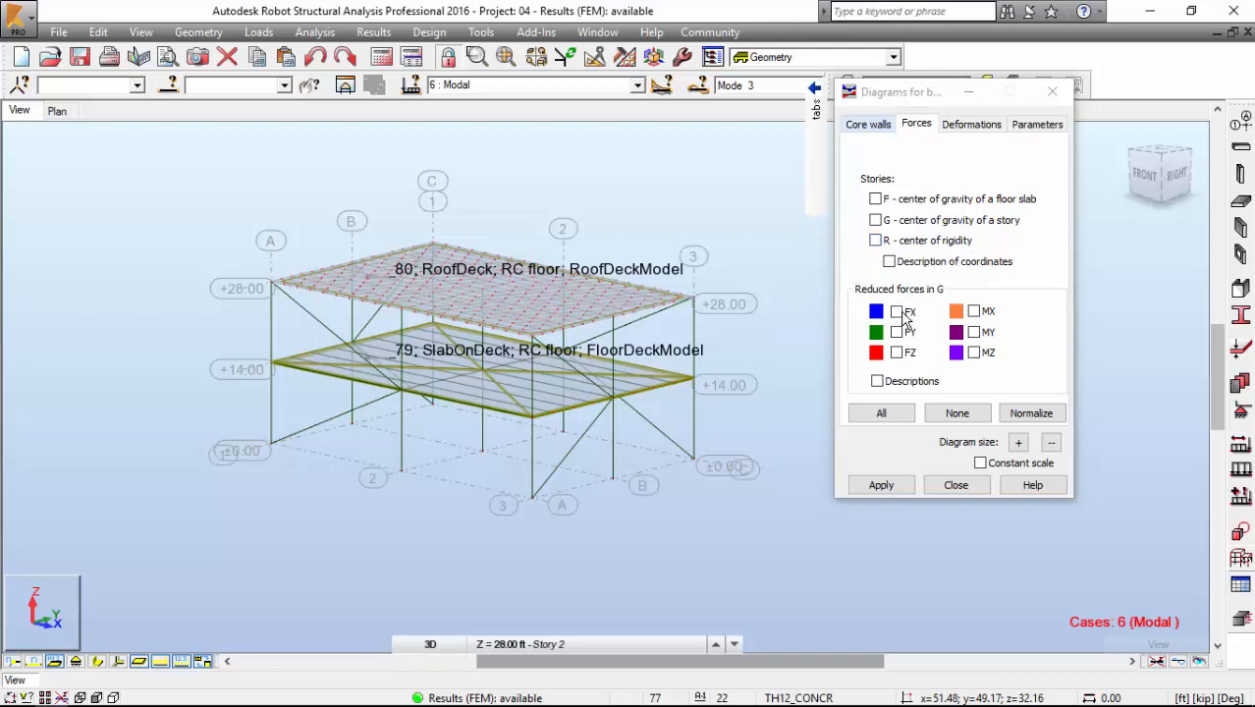
pyautogui.click(896, 311)
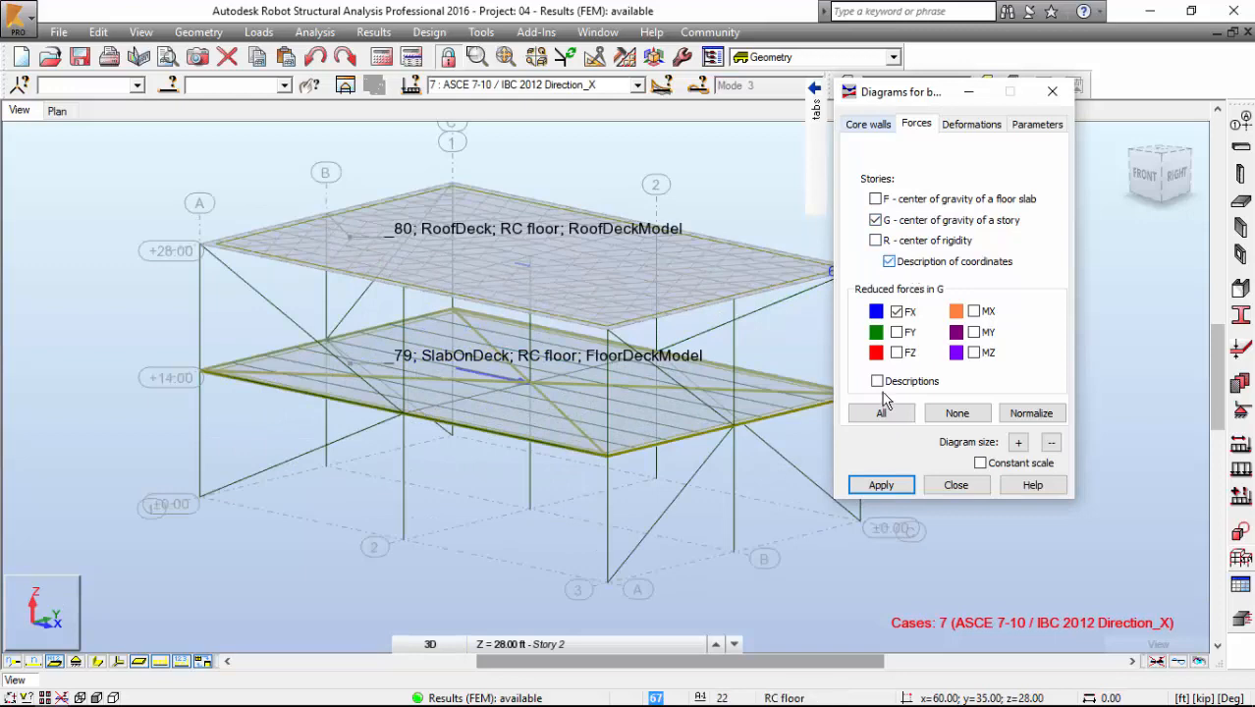
pyautogui.click(880, 484)
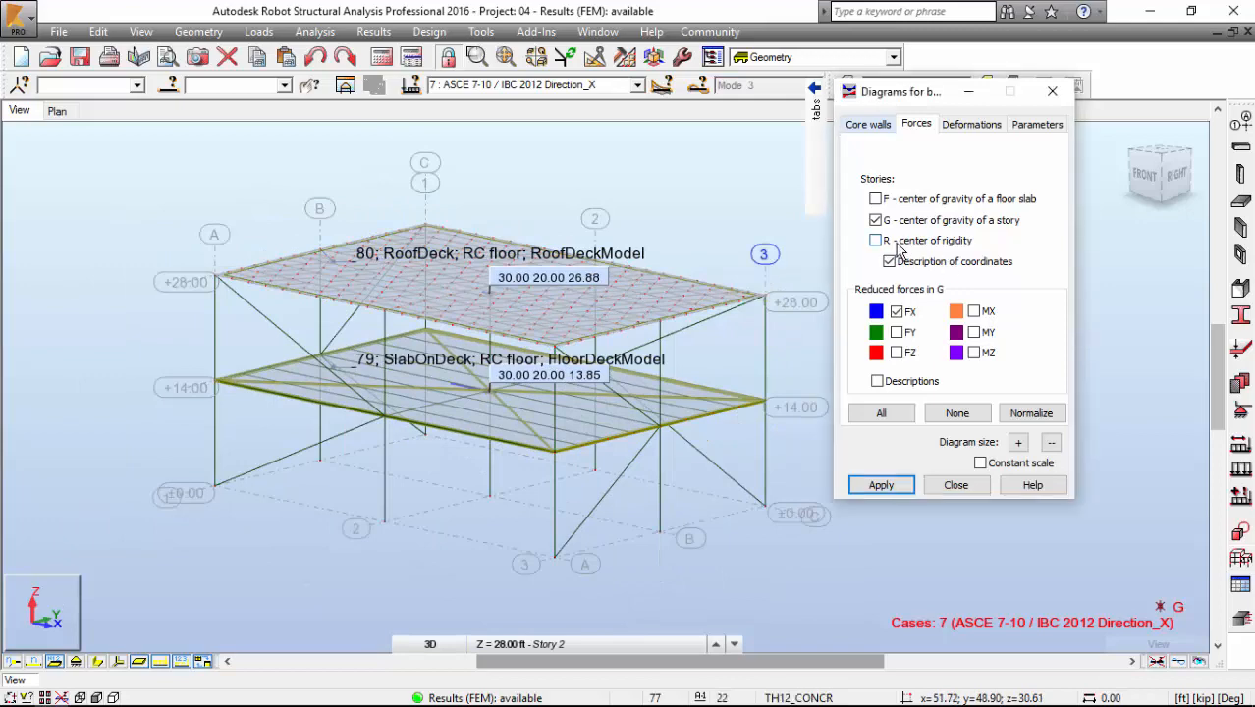
# Step: Mark centres of rigidity, then clear the G/R coordinate labels so only FX remains
pyautogui.click(875, 239)
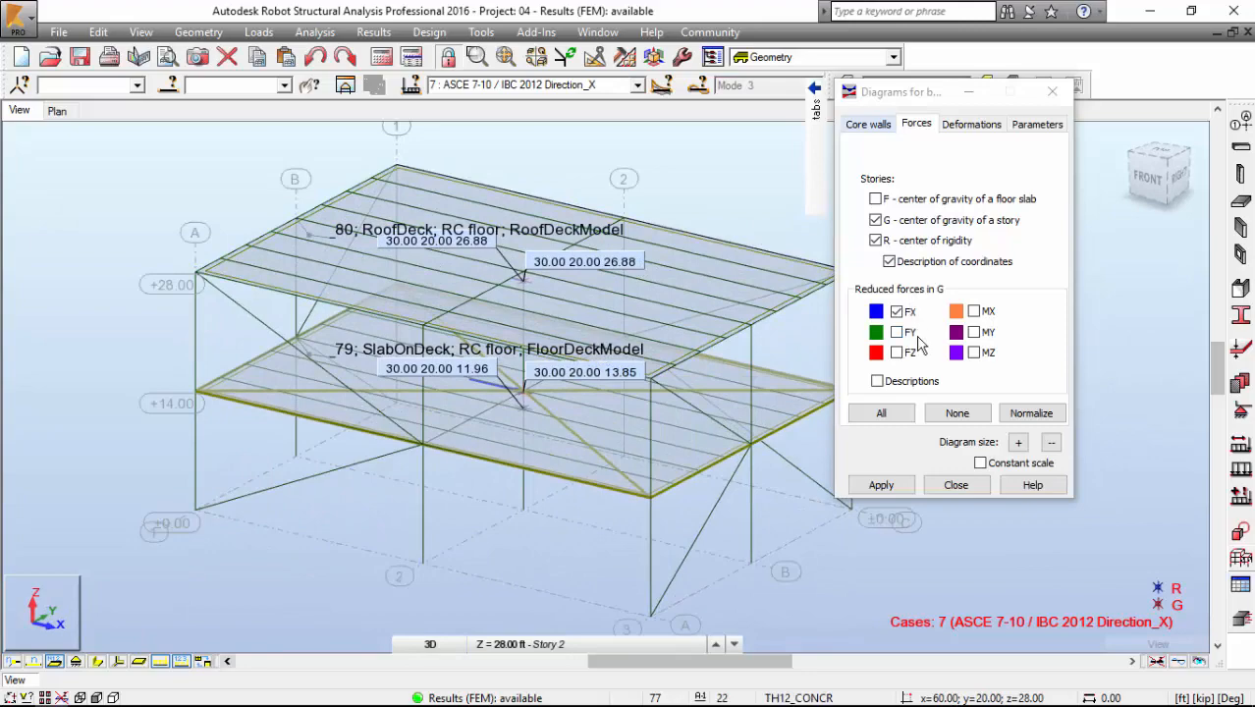
pyautogui.click(874, 199)
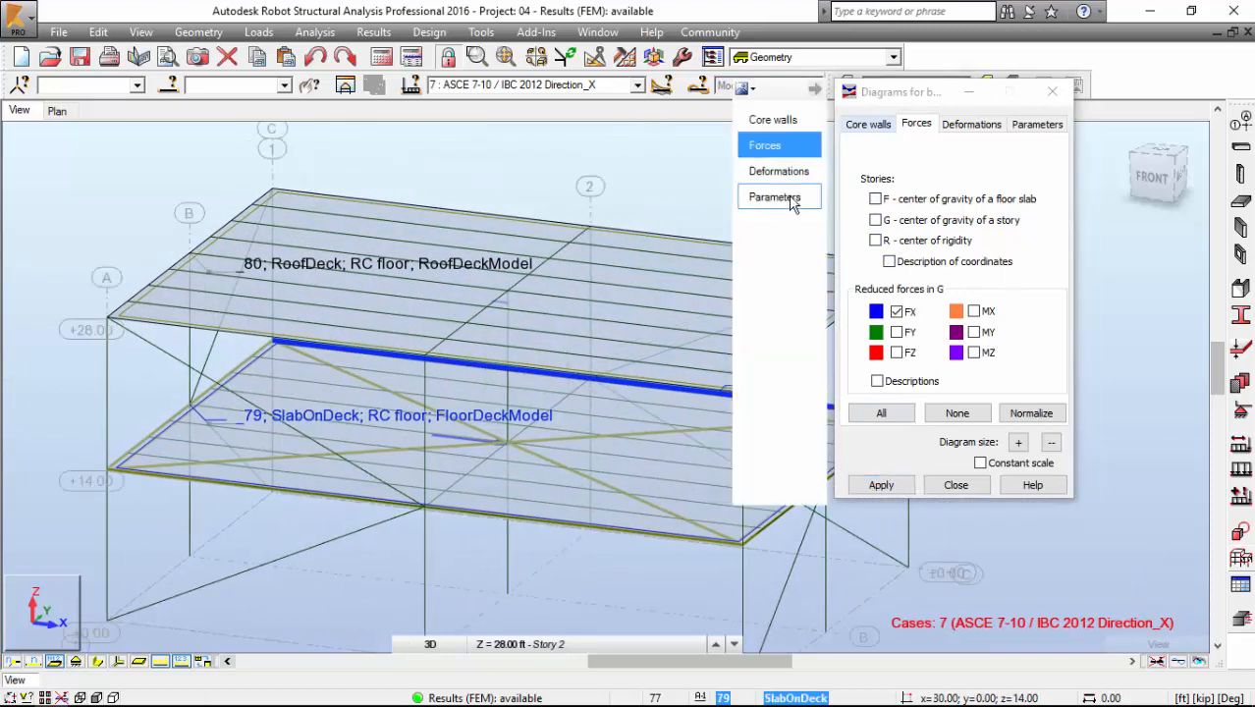
# Step: Label story FX reduced forces with values 2.43 at roof and 11.58 below
pyautogui.click(775, 197)
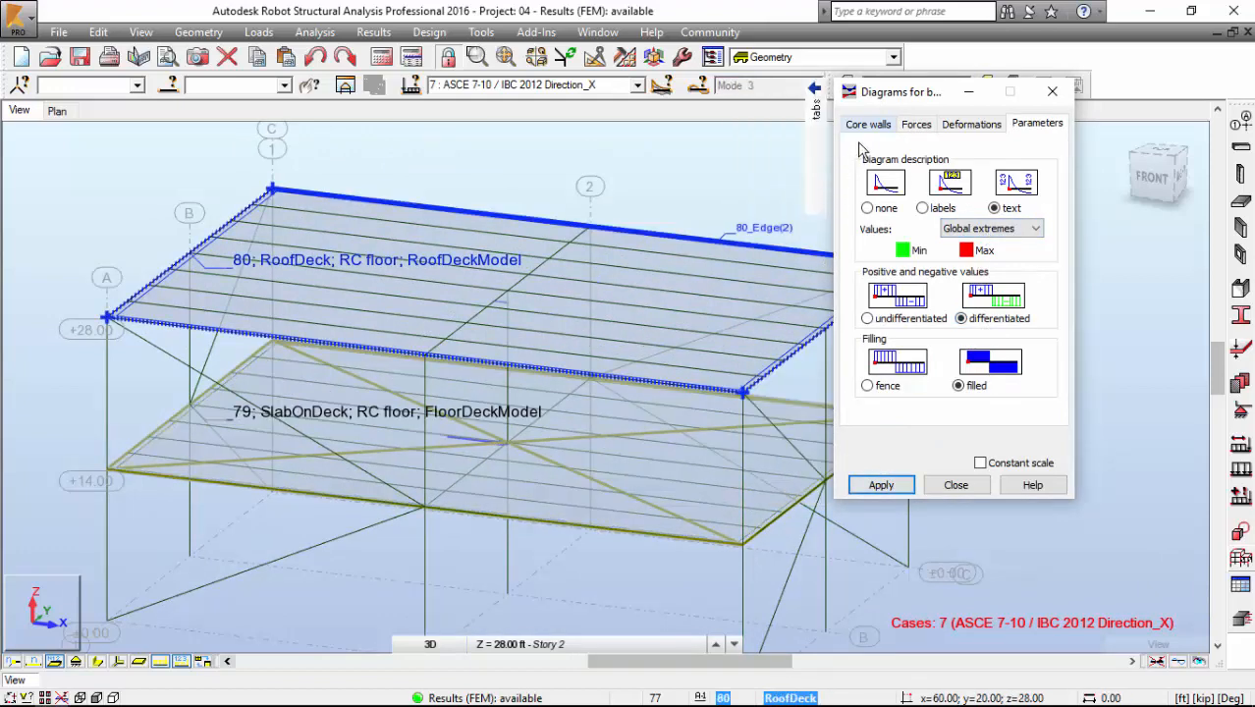
pyautogui.click(916, 123)
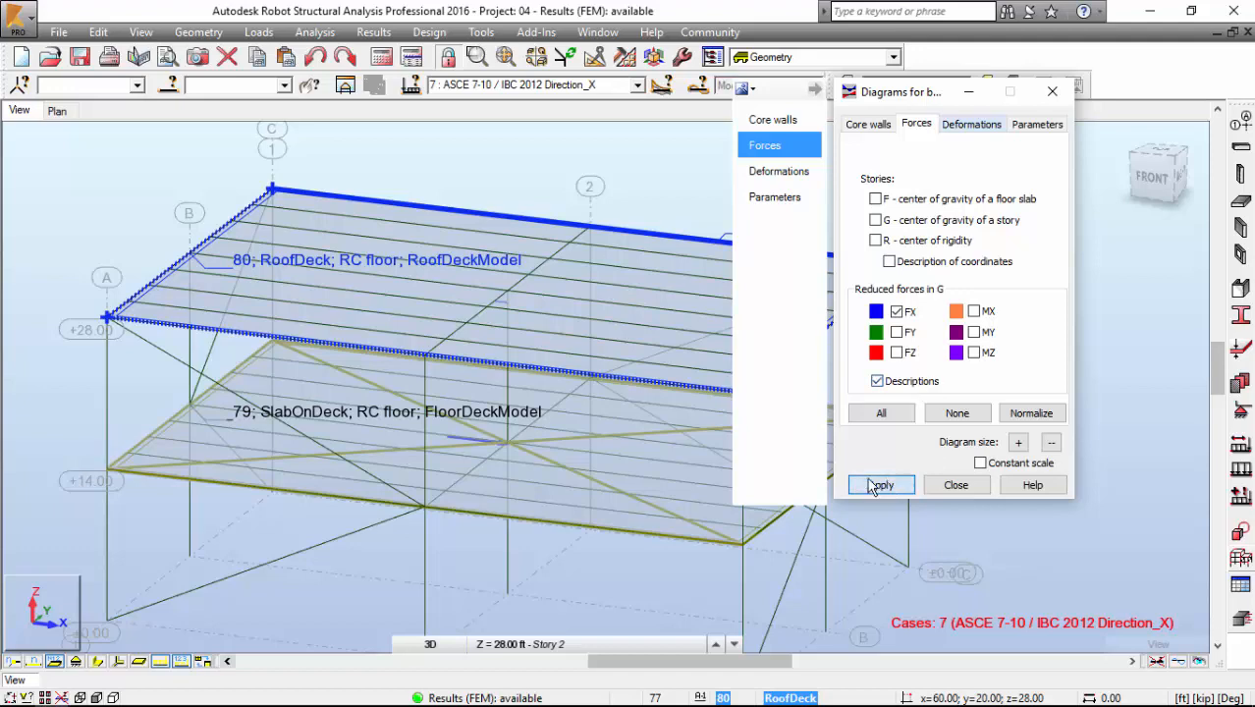
pyautogui.click(879, 484)
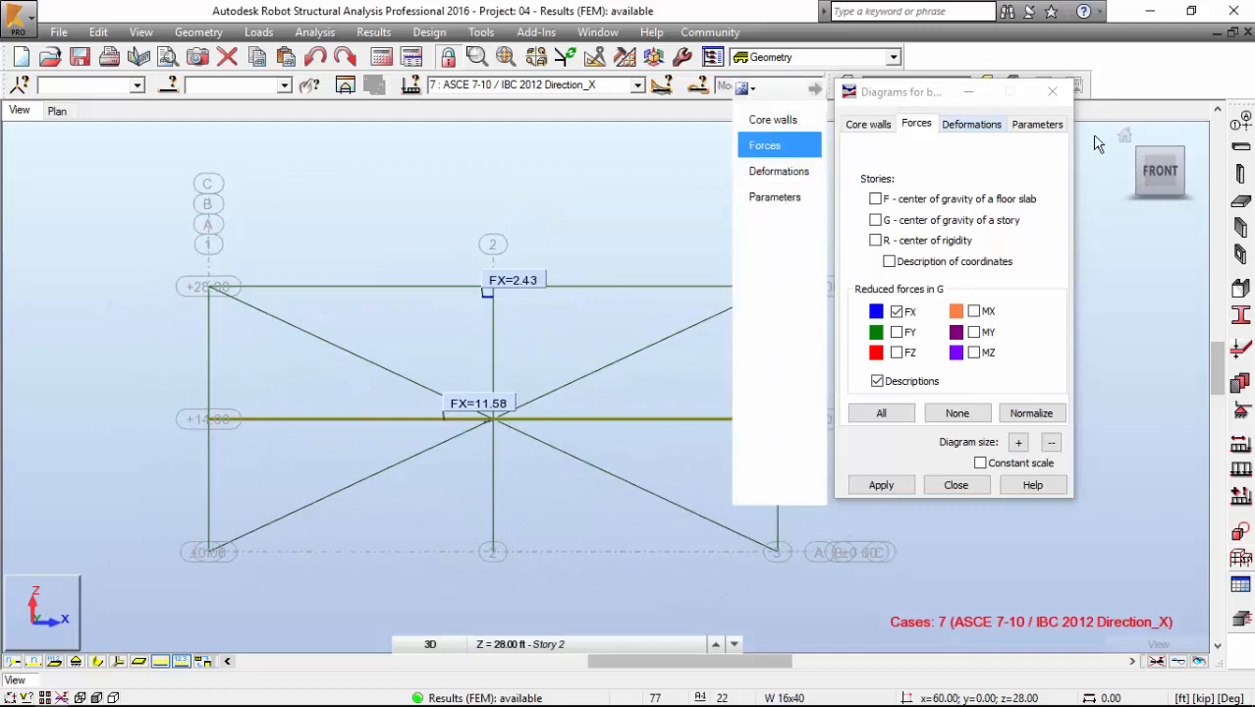
# Step: Switch to case 8 Direction_Y and label FY story forces 2.43 and 11.58
pyautogui.click(637, 84)
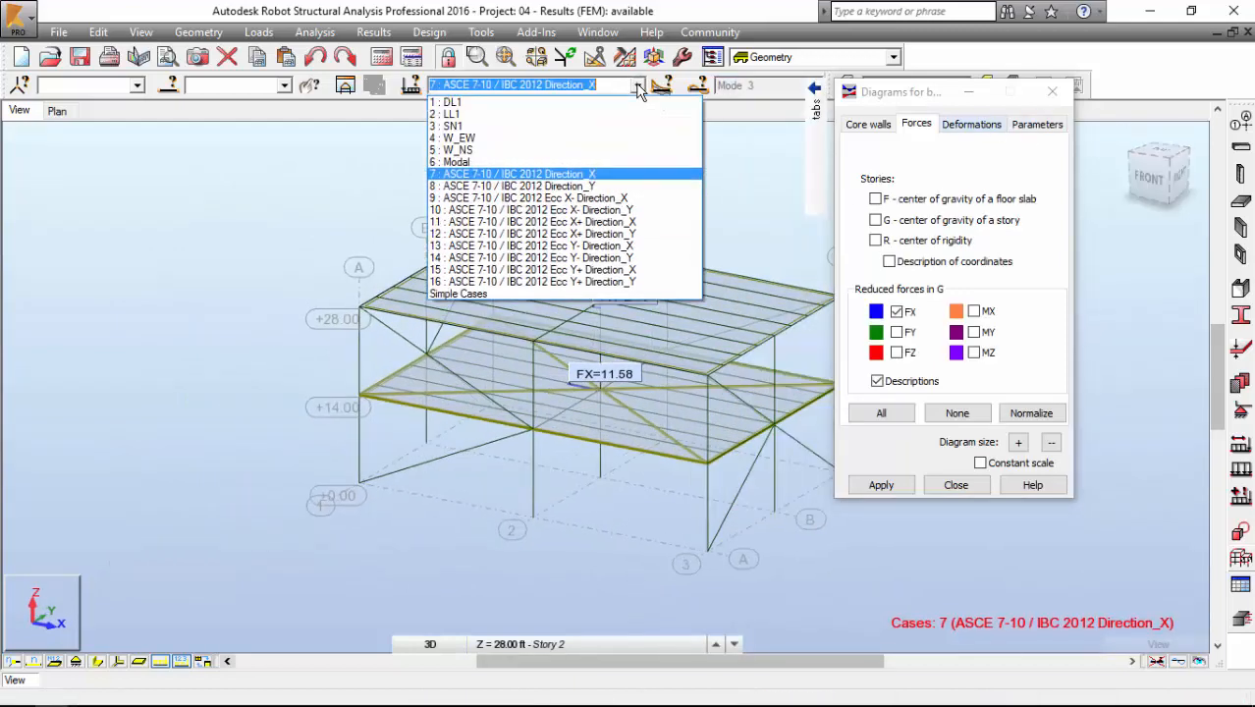
pyautogui.click(510, 186)
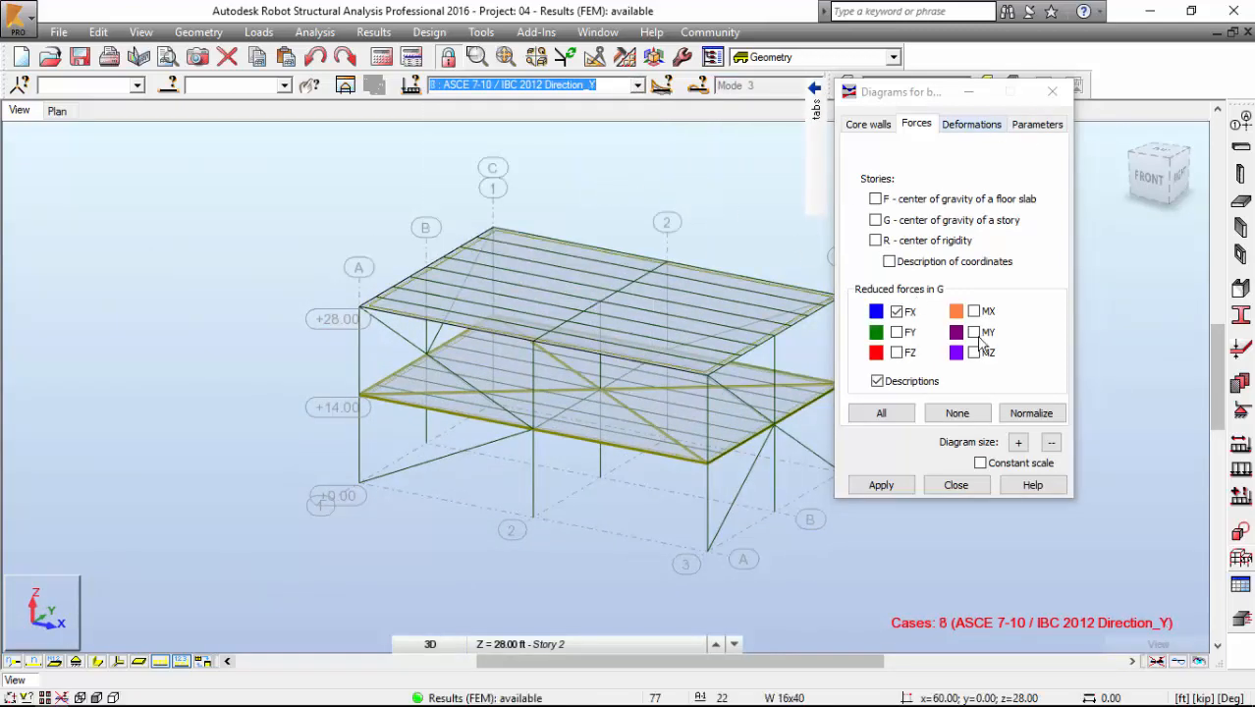
pyautogui.click(880, 485)
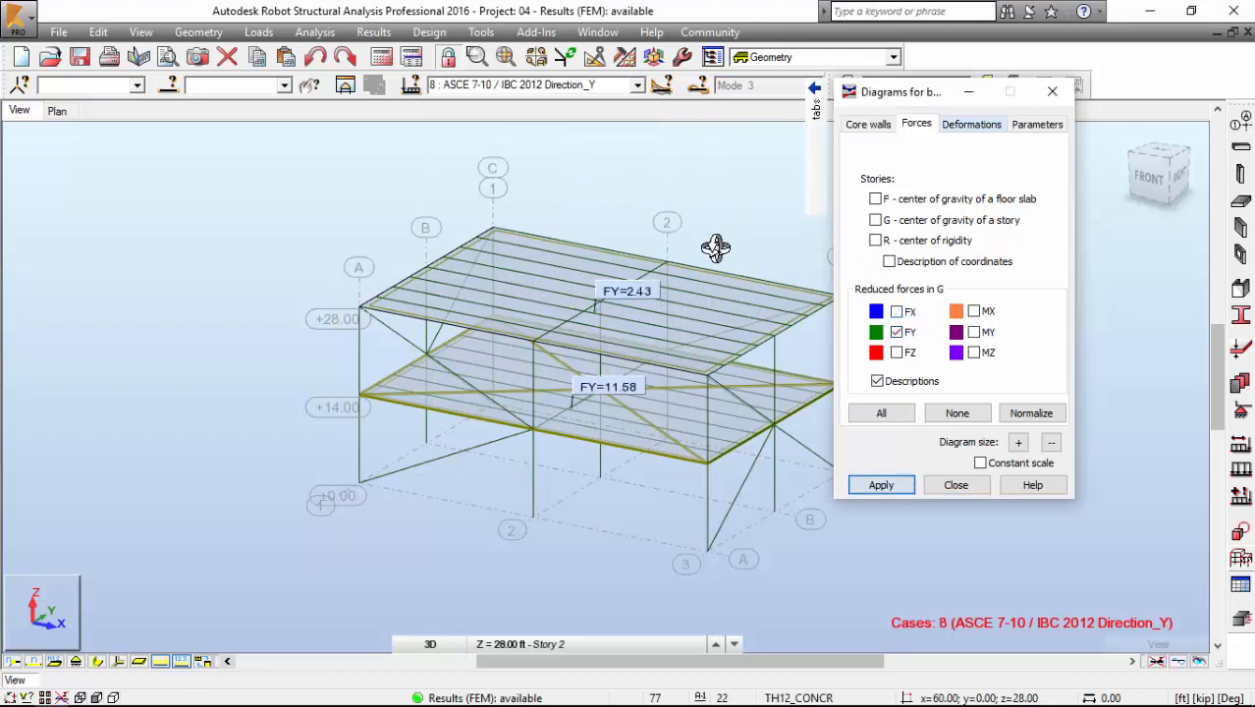